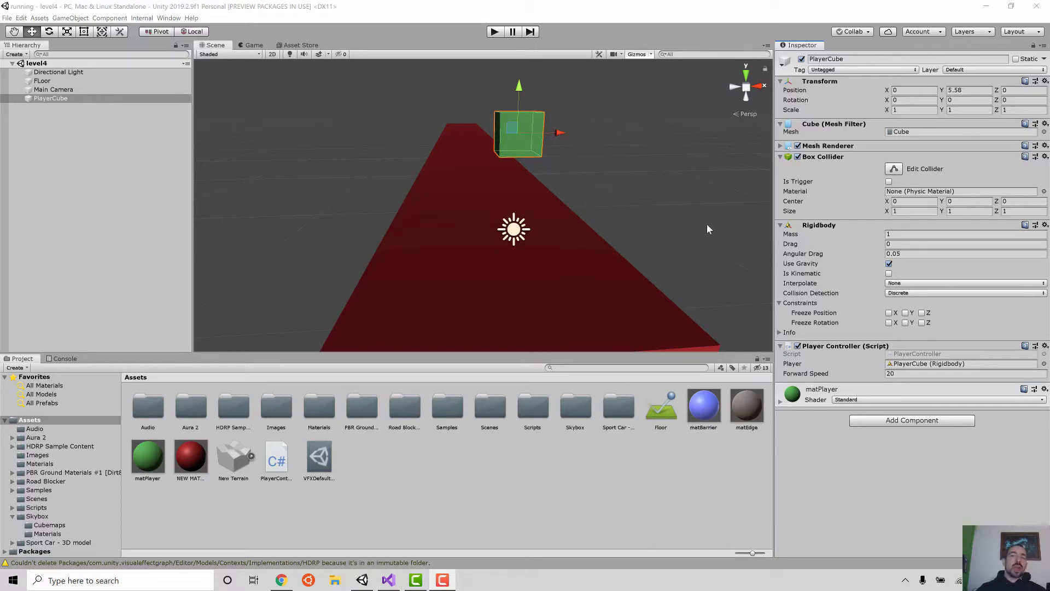
{"action": "mouse_move", "coordinate": [542, 141]}
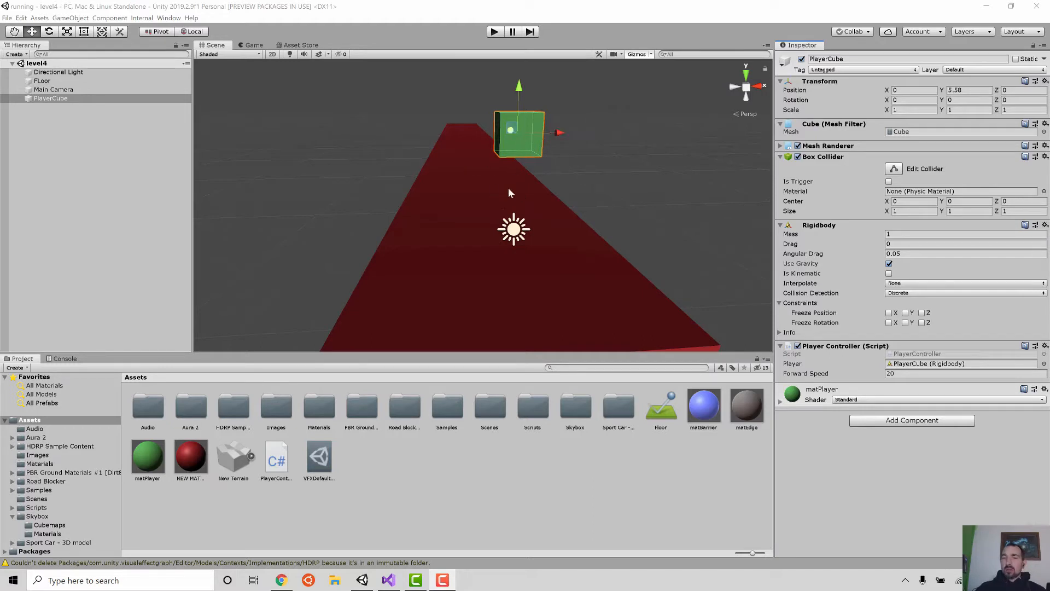
Step: Play-test the level from the game camera, then stop Play mode
{"action": "left_click", "coordinate": [494, 31]}
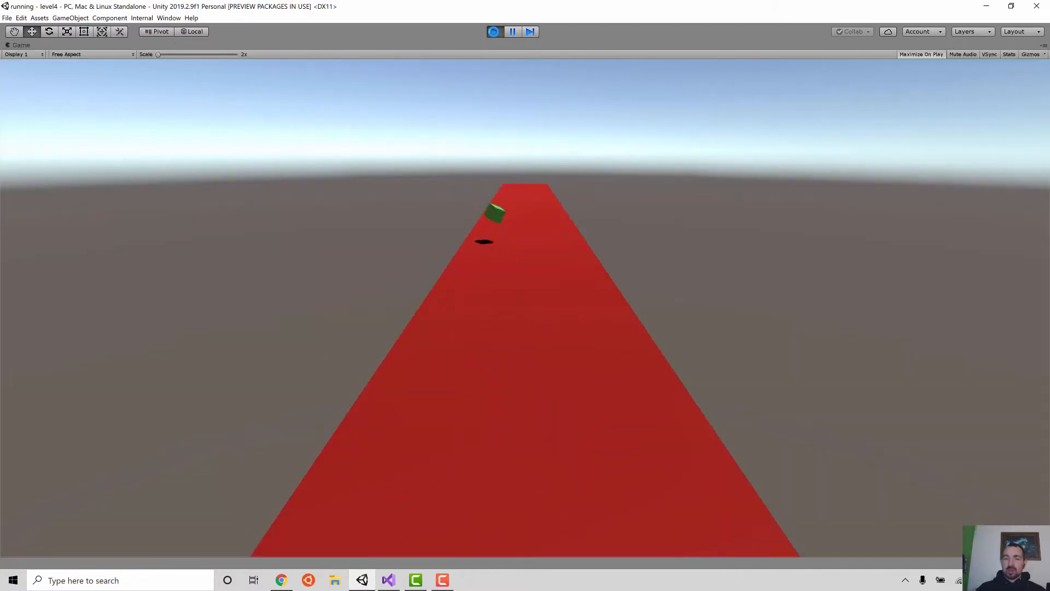
{"action": "left_click", "coordinate": [493, 32]}
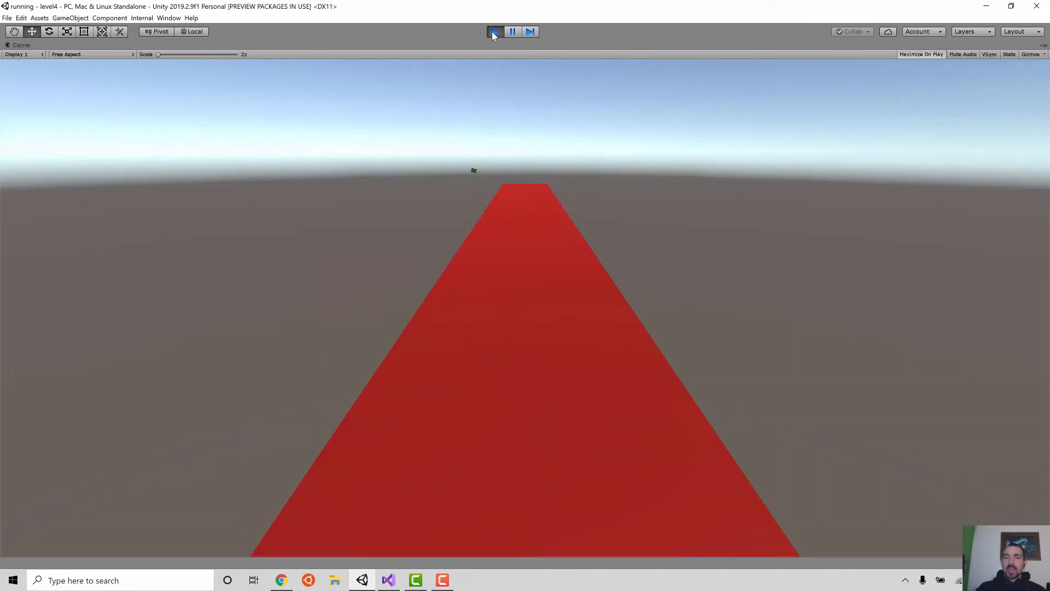
{"action": "left_click", "coordinate": [493, 32]}
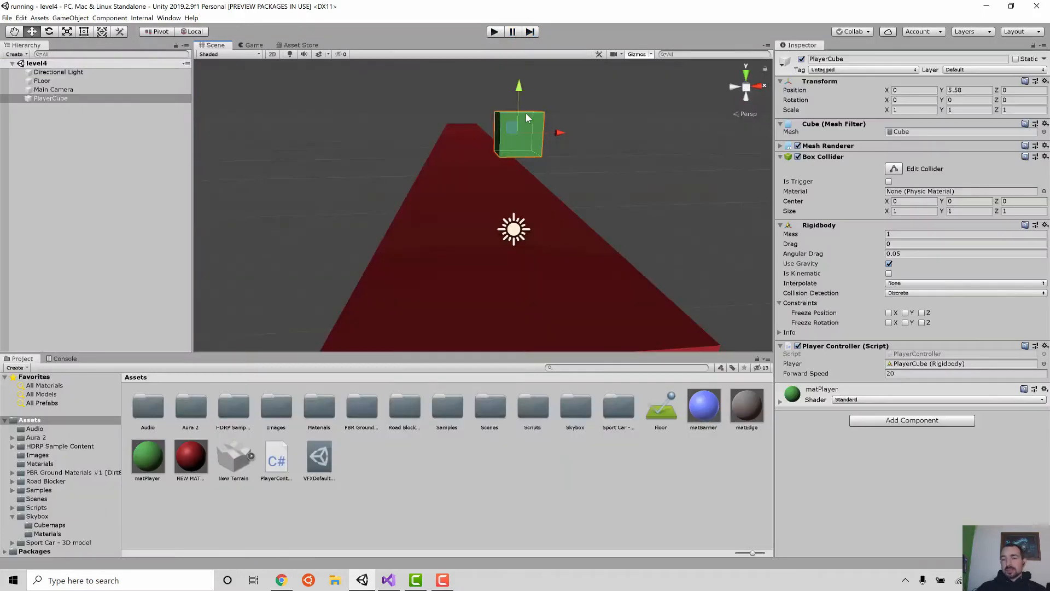
{"action": "mouse_move", "coordinate": [528, 232]}
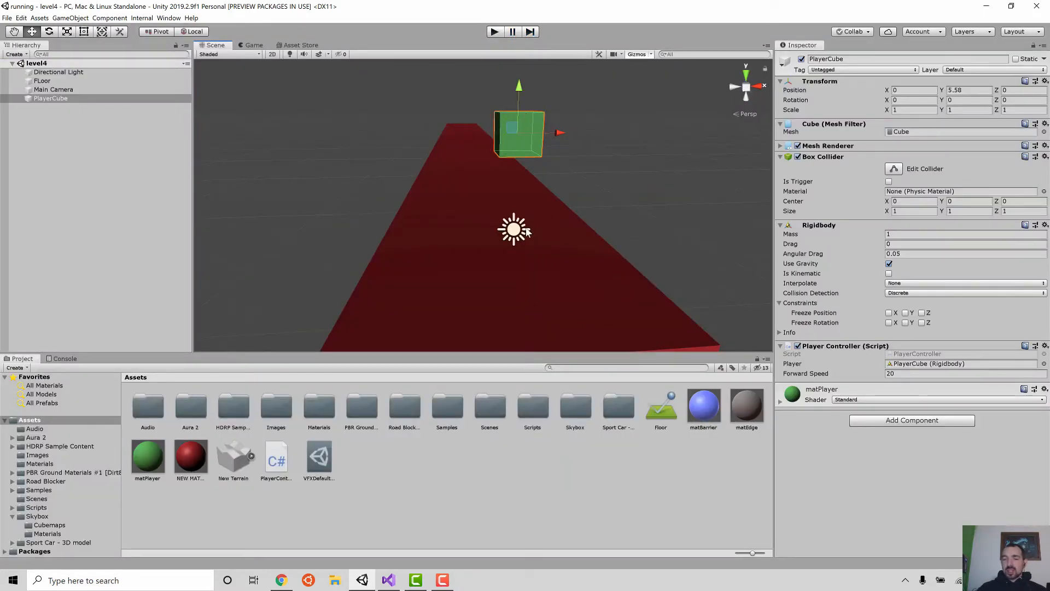
{"action": "mouse_move", "coordinate": [515, 107]}
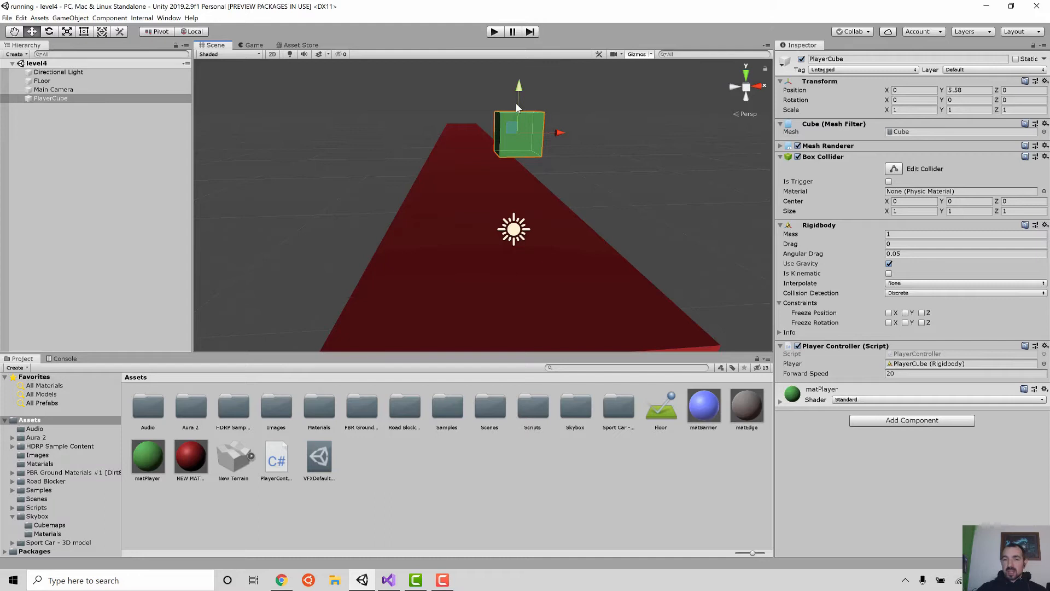
{"action": "mouse_move", "coordinate": [556, 109]}
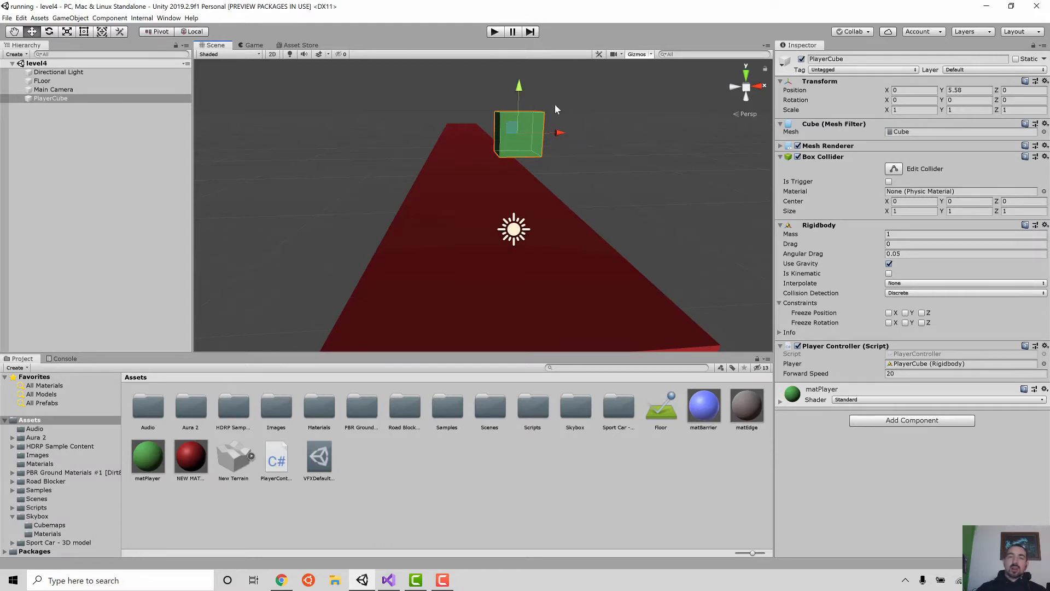
{"action": "mouse_move", "coordinate": [493, 124]}
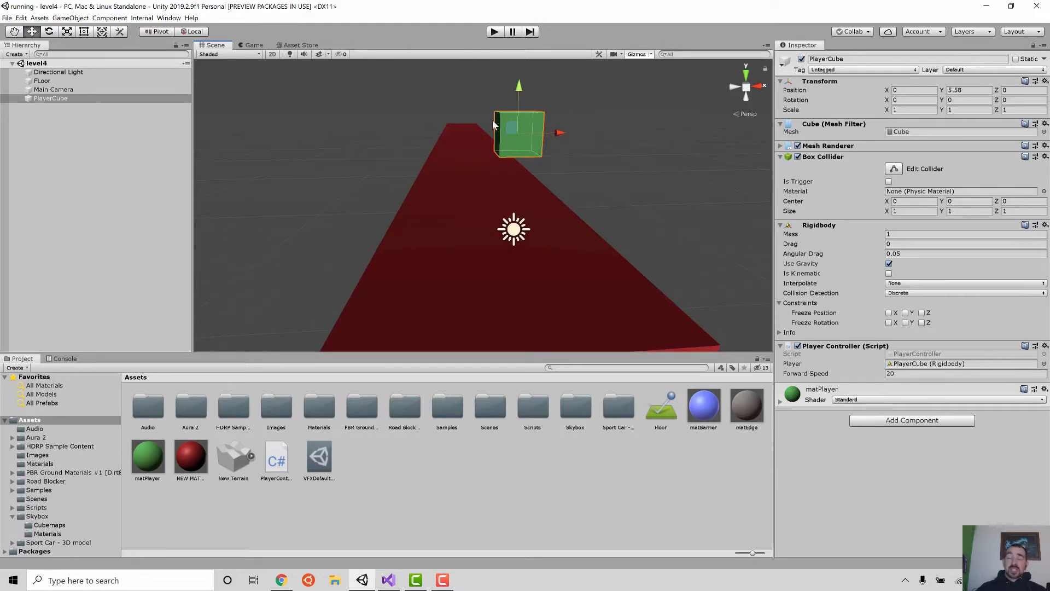
{"action": "mouse_move", "coordinate": [539, 104]}
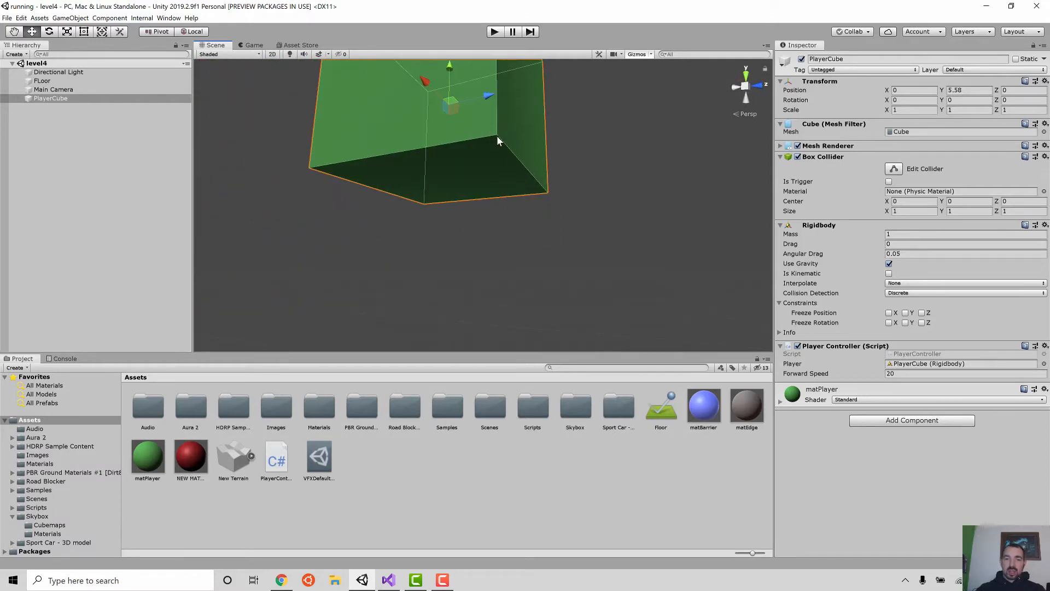
{"action": "mouse_move", "coordinate": [630, 211]}
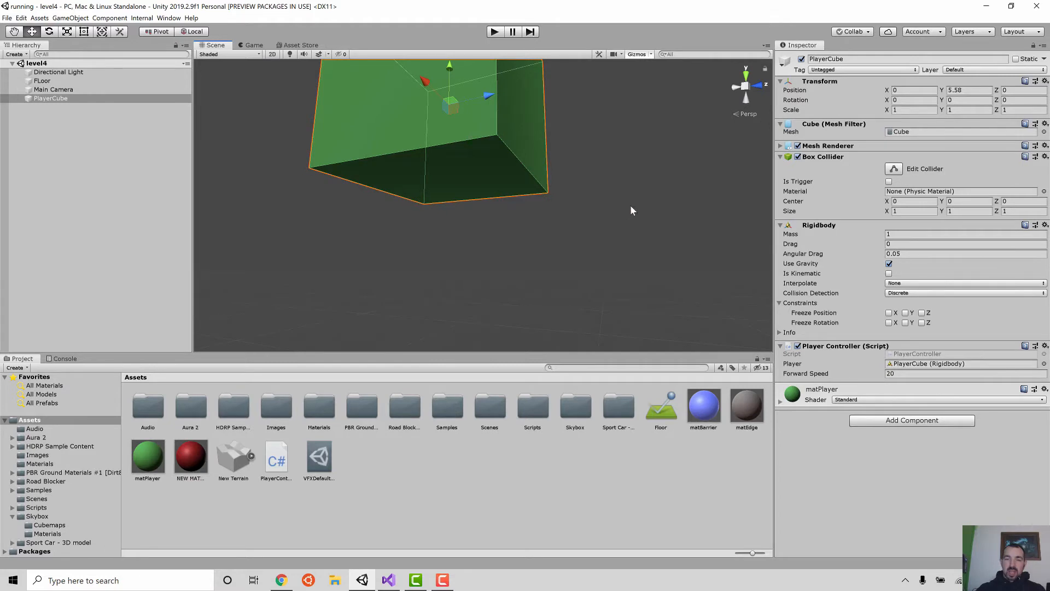
Step: Run a second Play-mode test of the red runway and end it with the scene unchanged
{"action": "scroll", "scroll_direction": "down", "scroll_amount": 3}
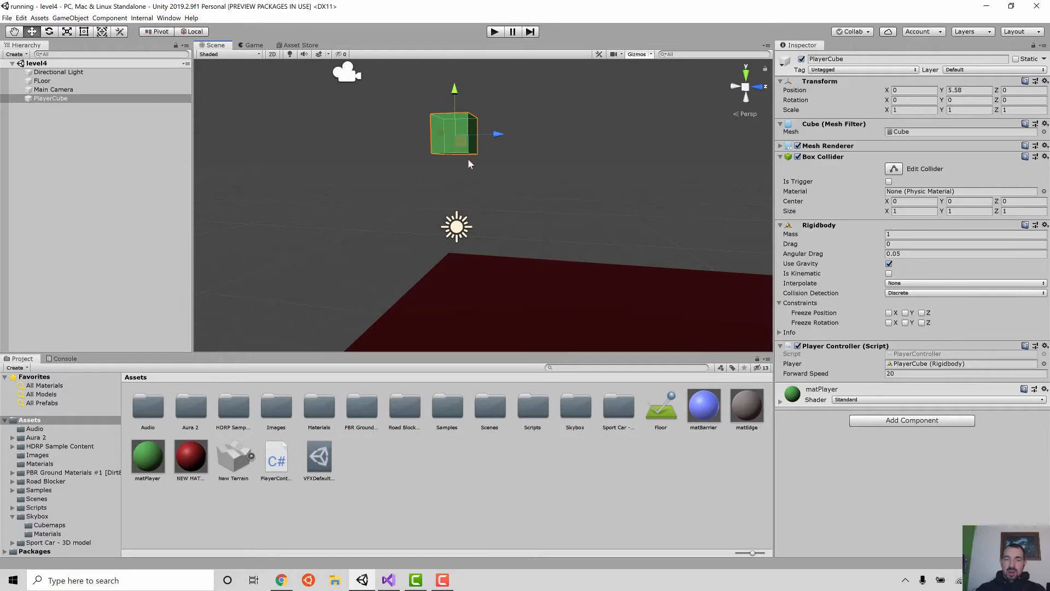
{"action": "mouse_move", "coordinate": [558, 303]}
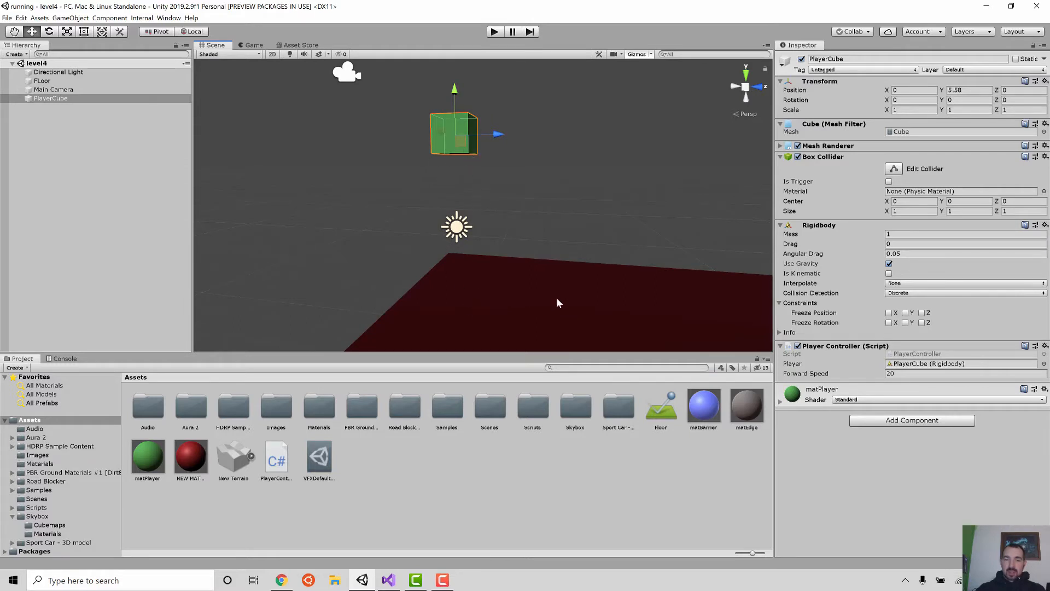
{"action": "mouse_move", "coordinate": [470, 163]}
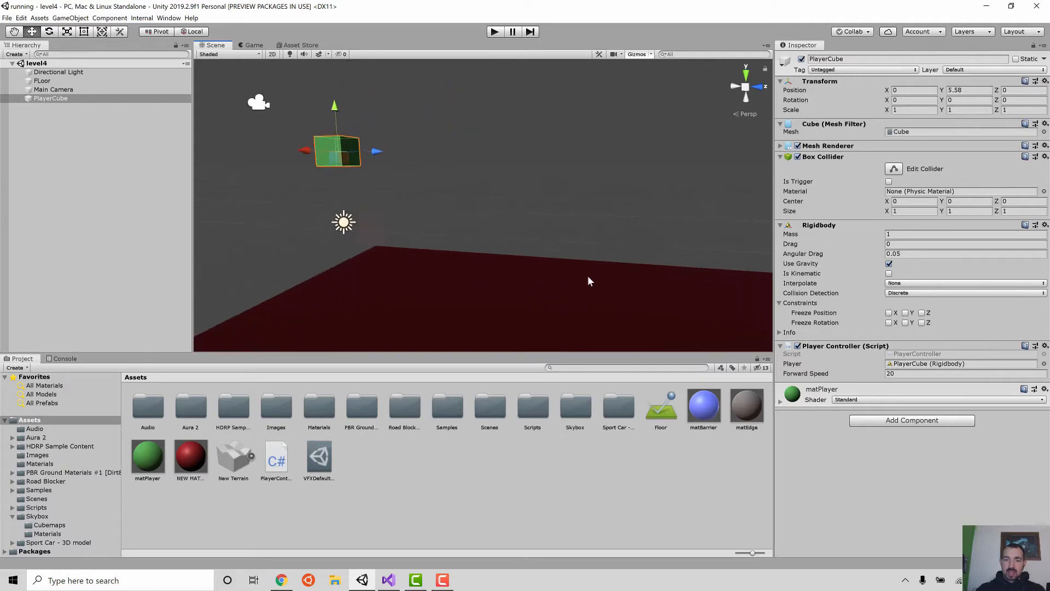
{"action": "left_click", "coordinate": [494, 32]}
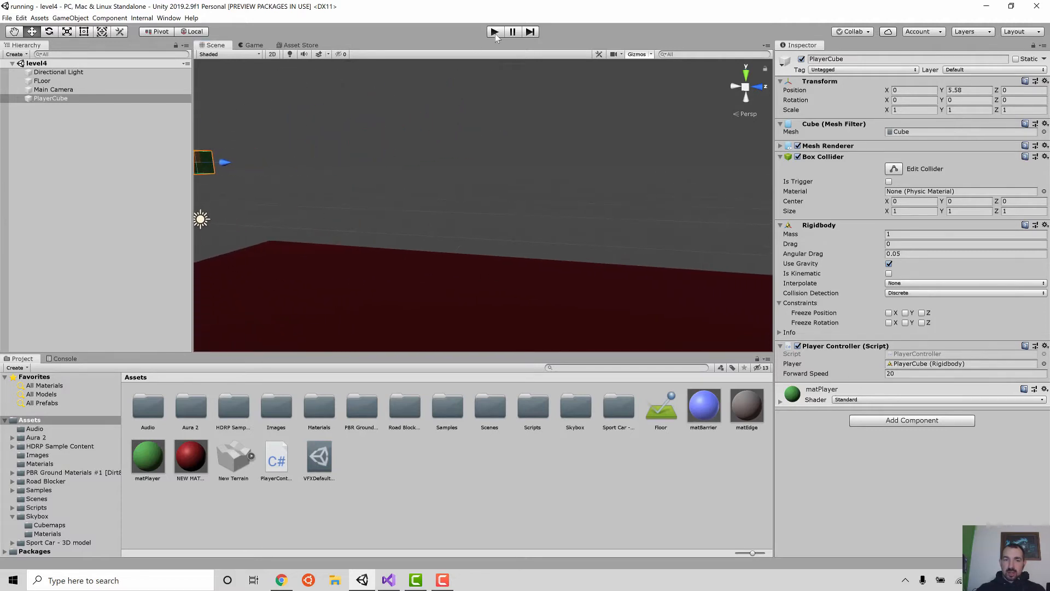
{"action": "left_click", "coordinate": [494, 31]}
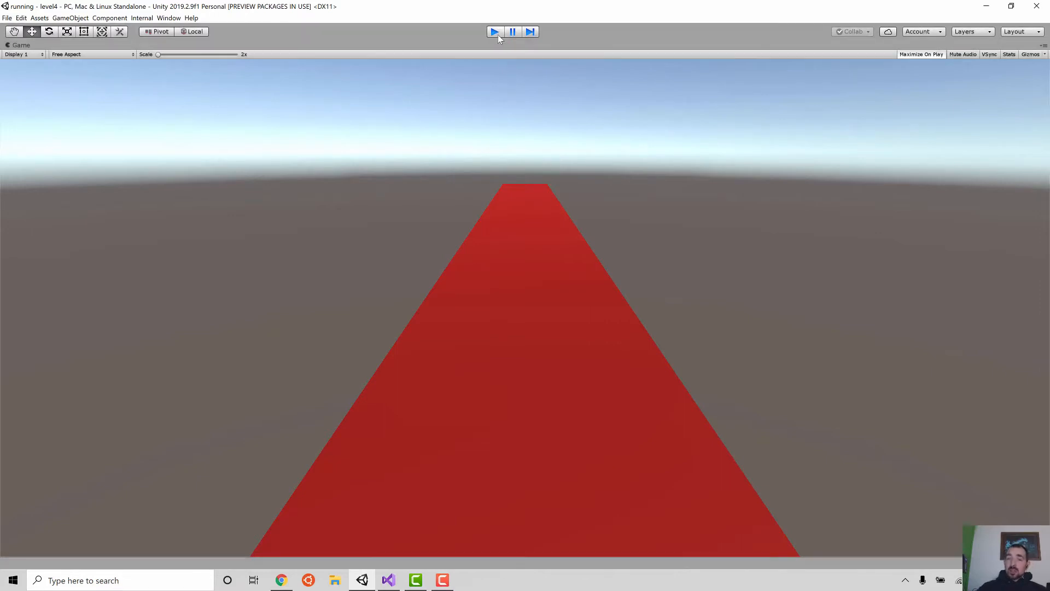
{"action": "left_click", "coordinate": [494, 31]}
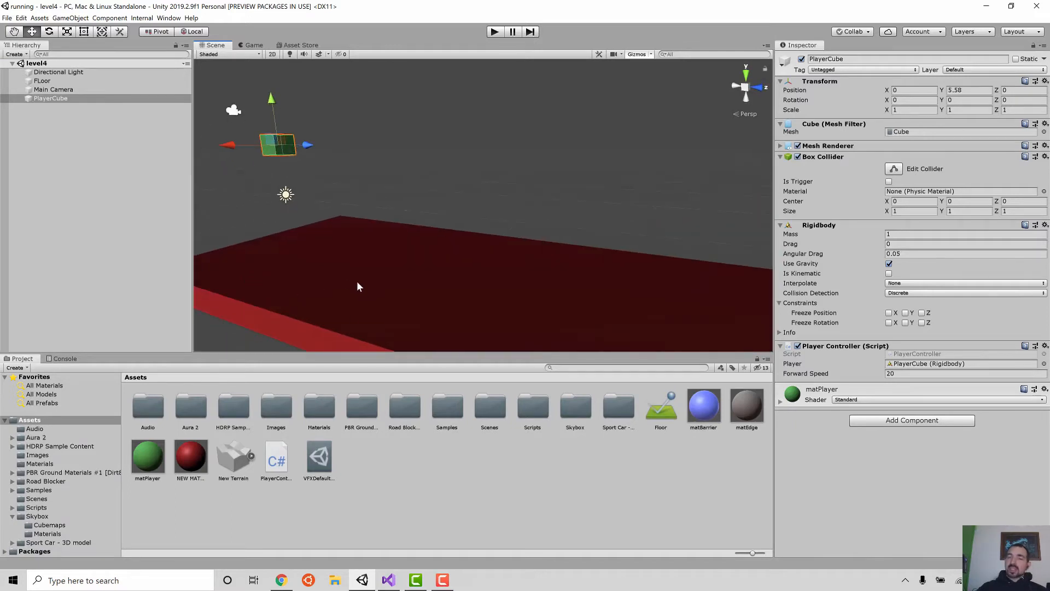
{"action": "mouse_move", "coordinate": [372, 245]}
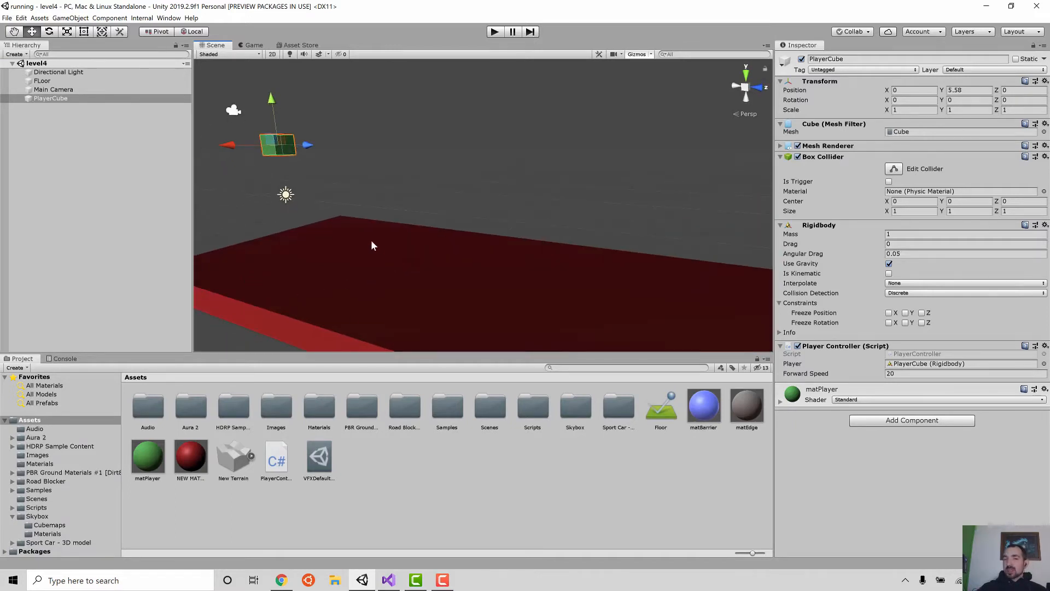
{"action": "mouse_move", "coordinate": [369, 283]}
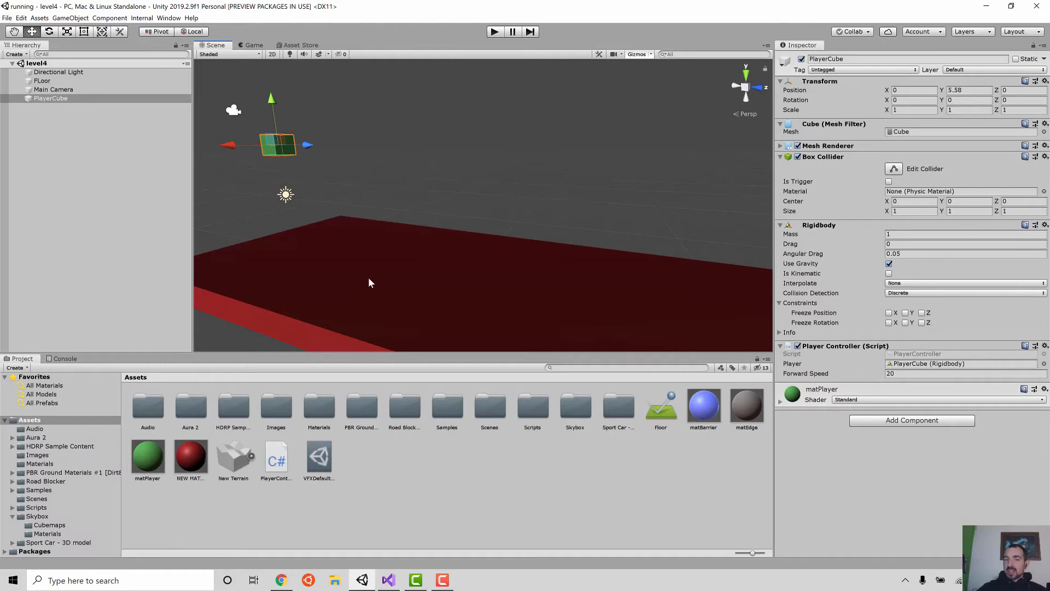
{"action": "mouse_move", "coordinate": [661, 303]}
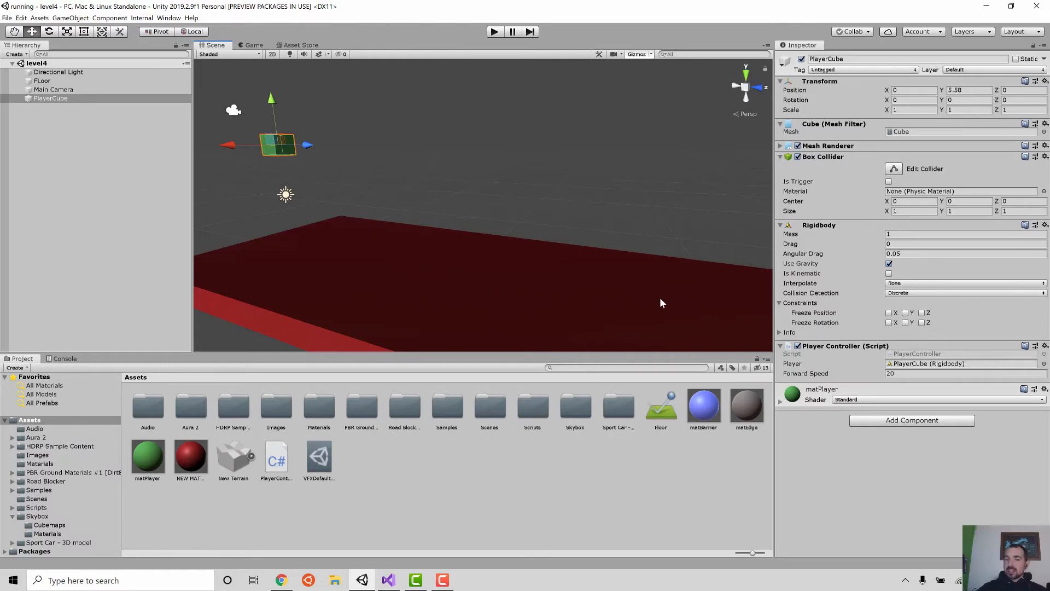
{"action": "mouse_move", "coordinate": [195, 431]}
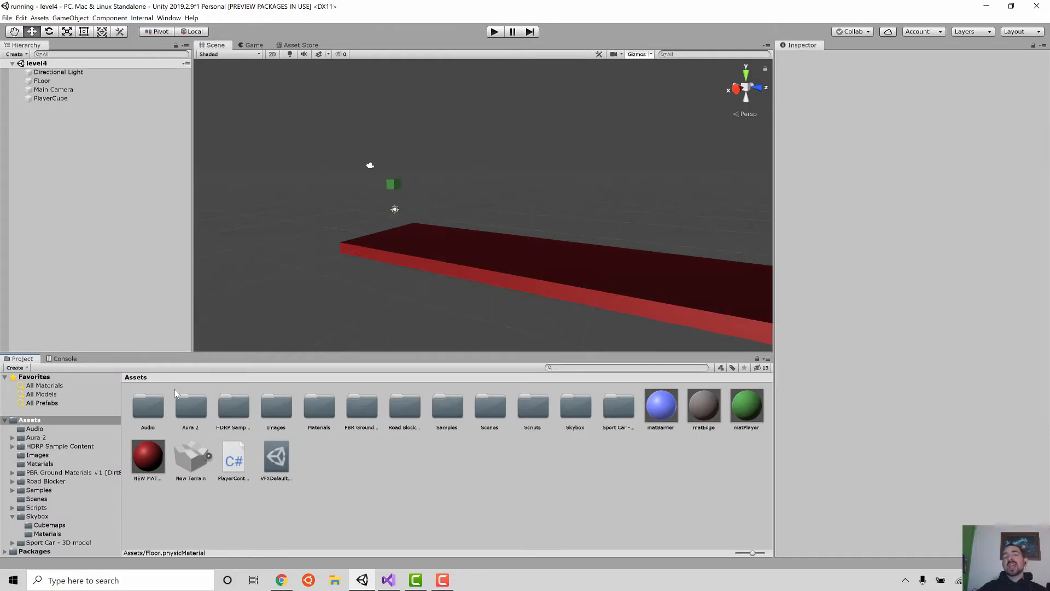
Step: Create a new Physic Material asset in the Assets folder
{"action": "left_click", "coordinate": [441, 477]}
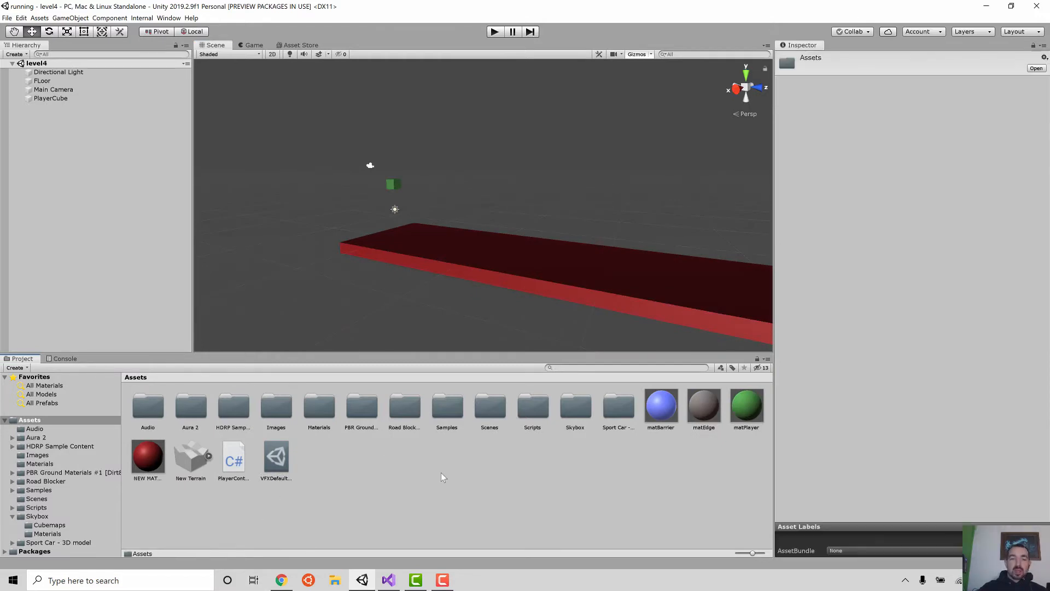
{"action": "right_click", "coordinate": [442, 477]}
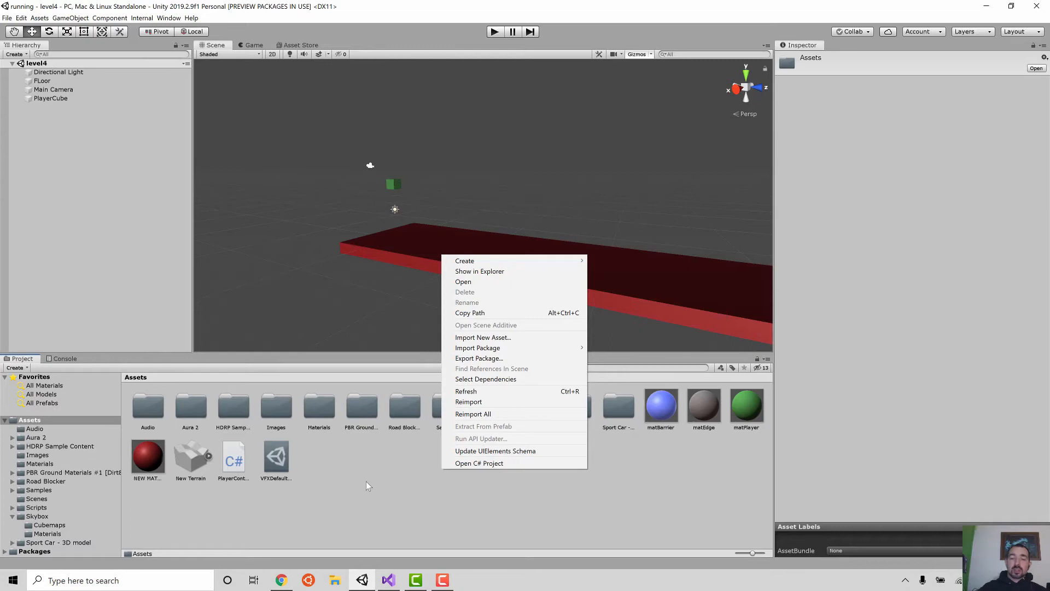
{"action": "mouse_move", "coordinate": [536, 262]}
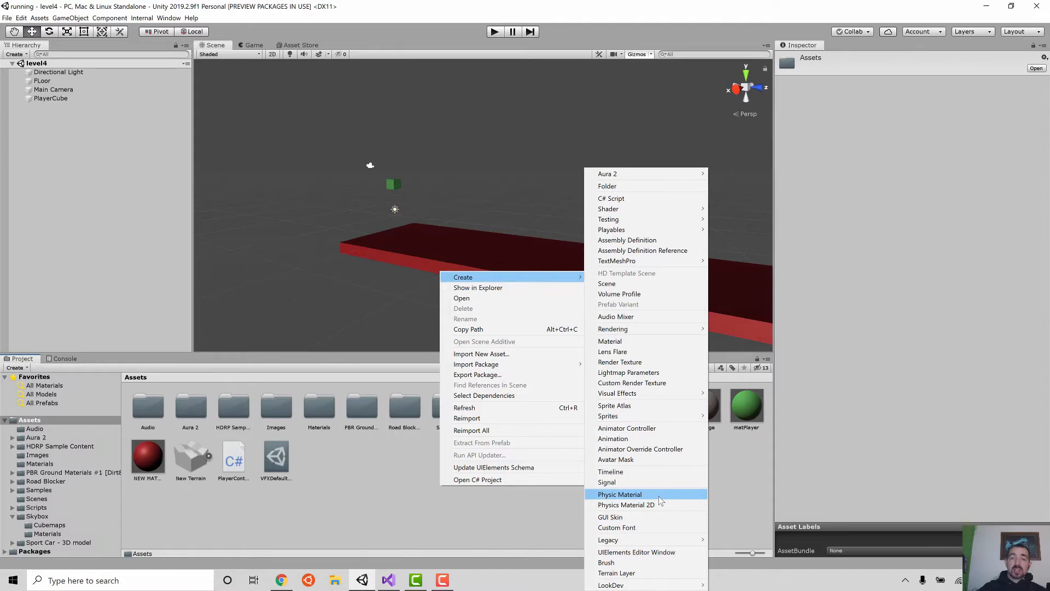
{"action": "mouse_move", "coordinate": [677, 504]}
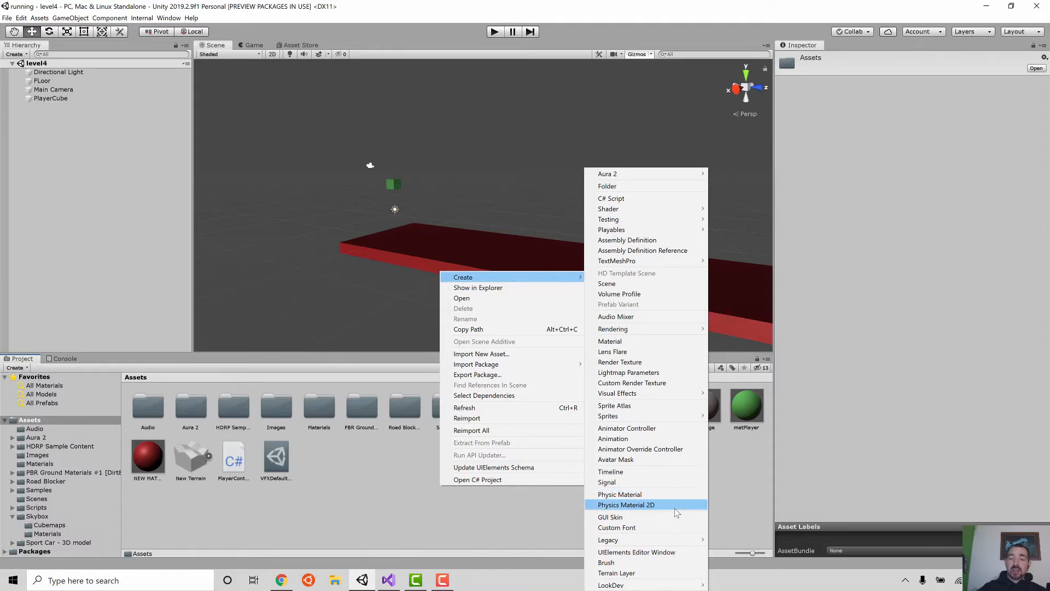
{"action": "mouse_move", "coordinate": [680, 494]}
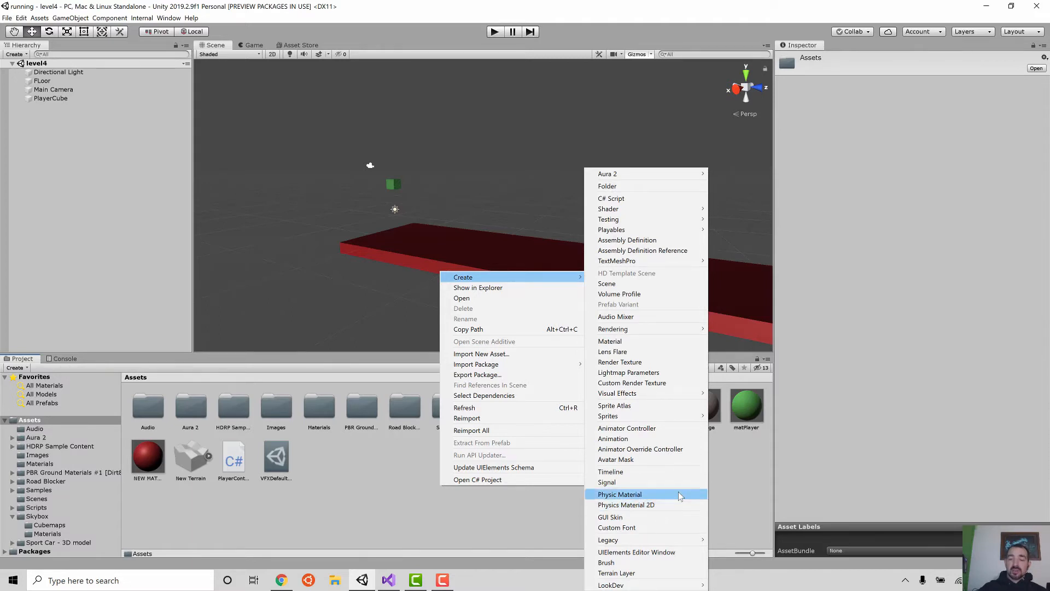
{"action": "mouse_move", "coordinate": [673, 496]}
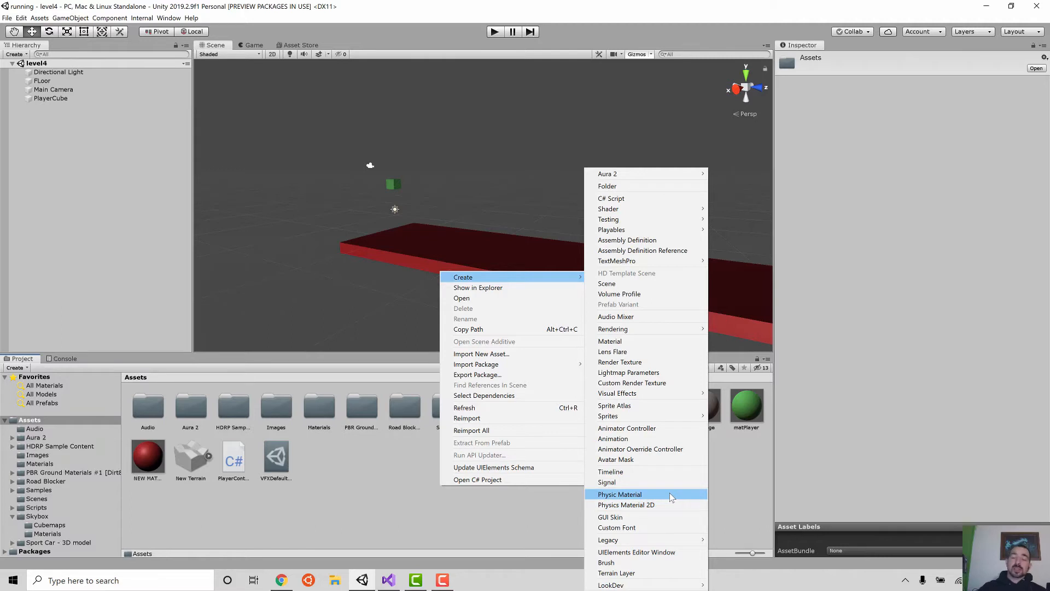
{"action": "left_click", "coordinate": [619, 493]}
{"action": "type", "text": "MatFloor"}
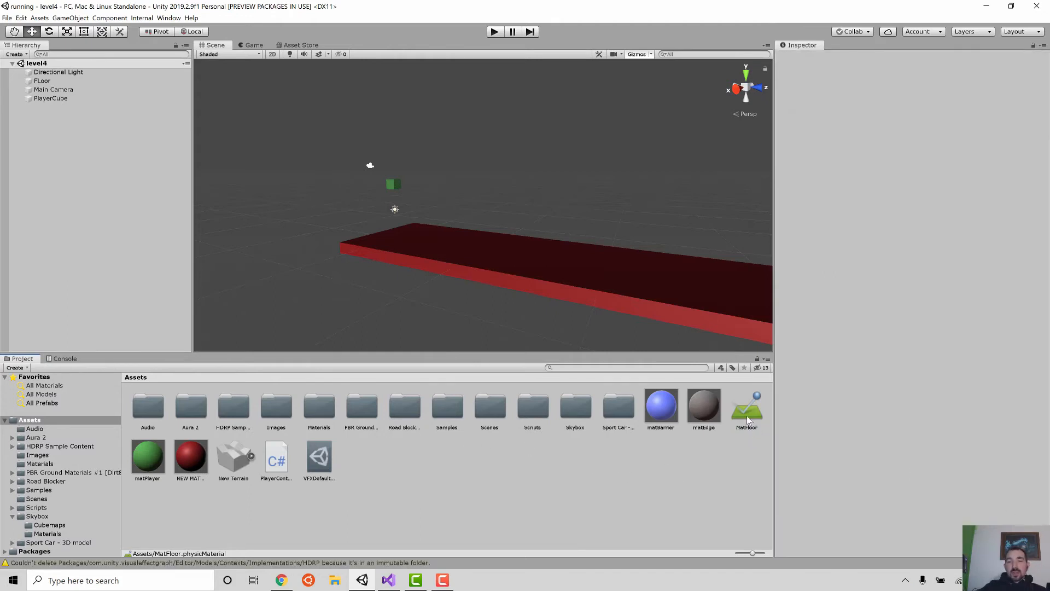
{"action": "left_click", "coordinate": [746, 408]}
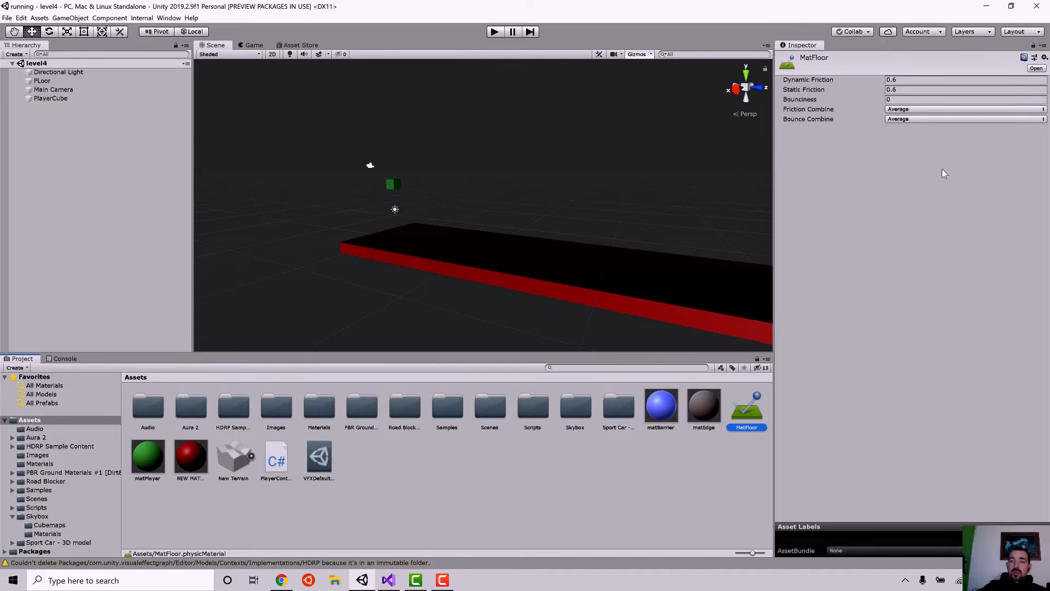
{"action": "mouse_move", "coordinate": [804, 55]}
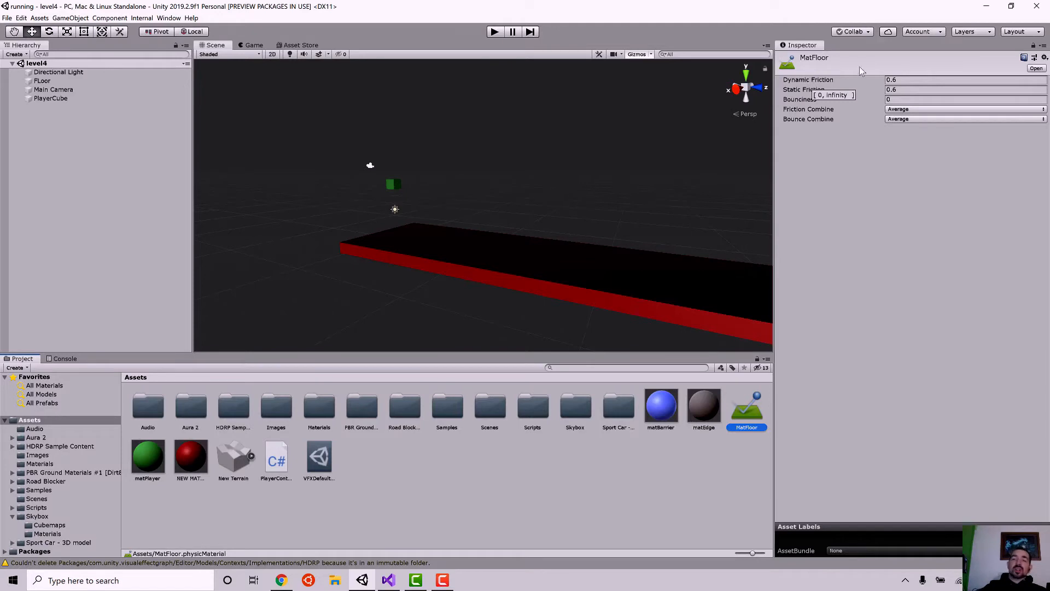
{"action": "mouse_move", "coordinate": [811, 90]}
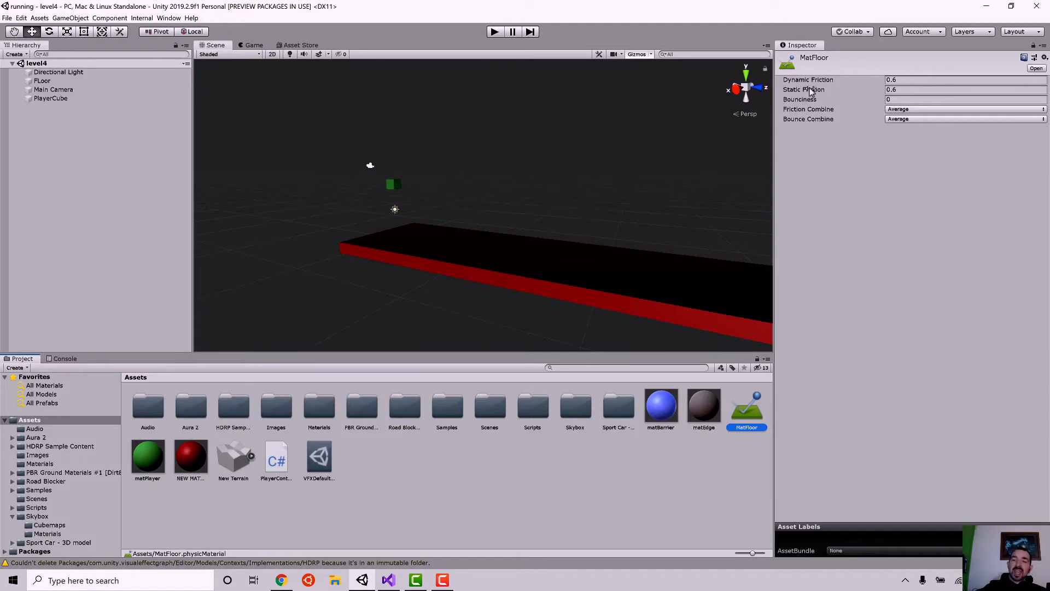
{"action": "mouse_move", "coordinate": [641, 266]}
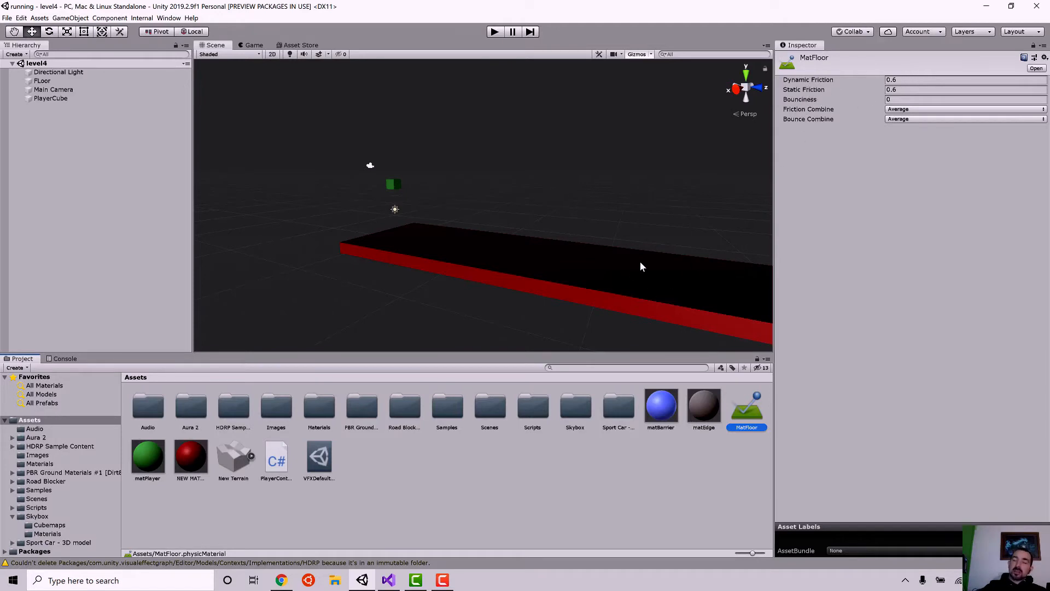
{"action": "mouse_move", "coordinate": [660, 289]}
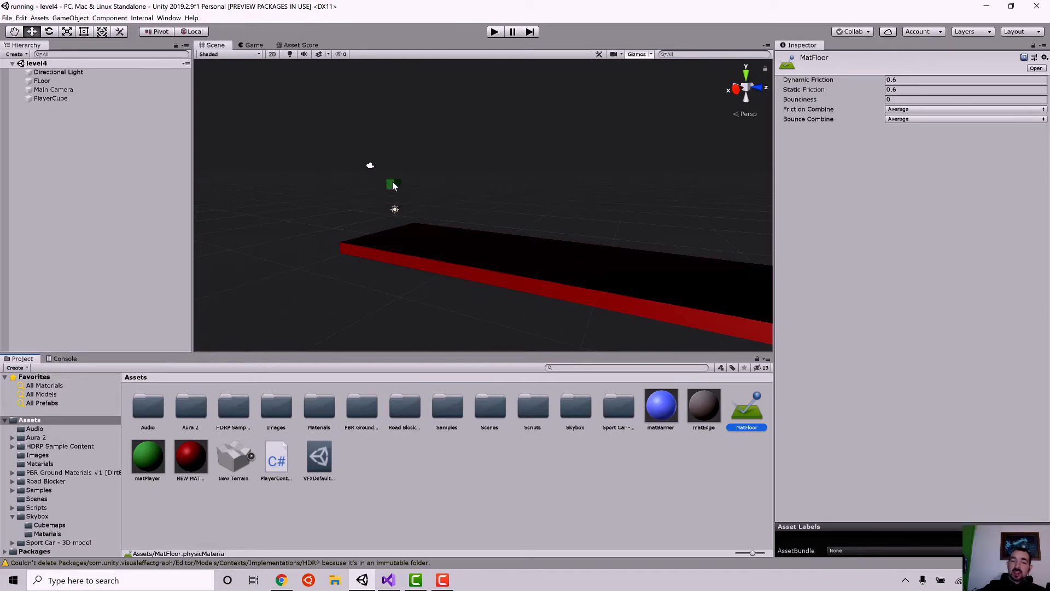
{"action": "mouse_move", "coordinate": [394, 180]}
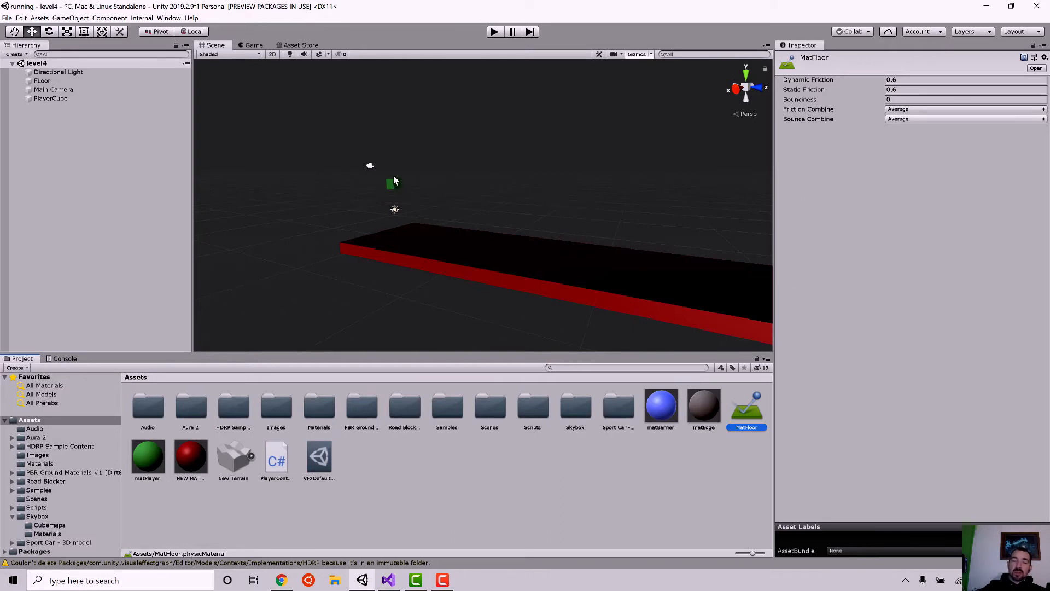
{"action": "mouse_move", "coordinate": [630, 222]}
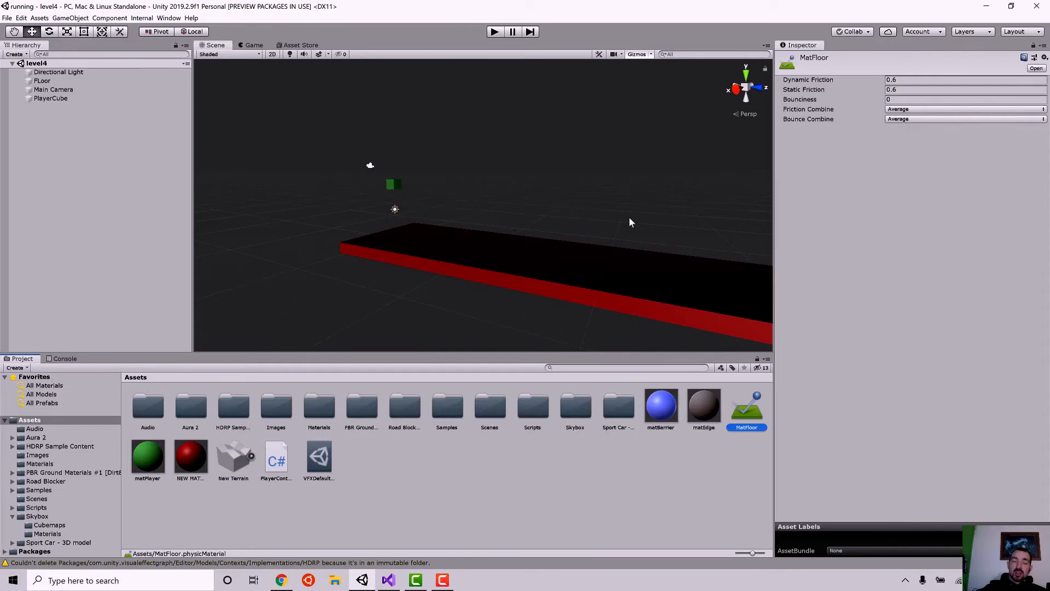
{"action": "mouse_move", "coordinate": [417, 201]}
{"action": "type", "text": "0"}
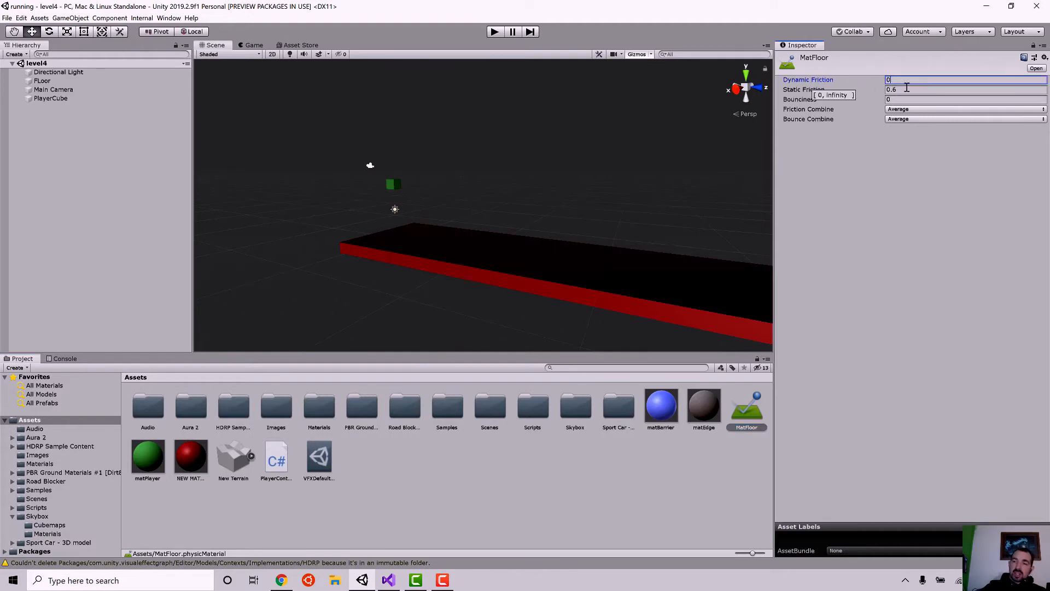
Step: Set MatFloor's Static Friction to 0 so both frictions are 0
{"action": "left_click", "coordinate": [965, 89]}
{"action": "type", "text": "0"}
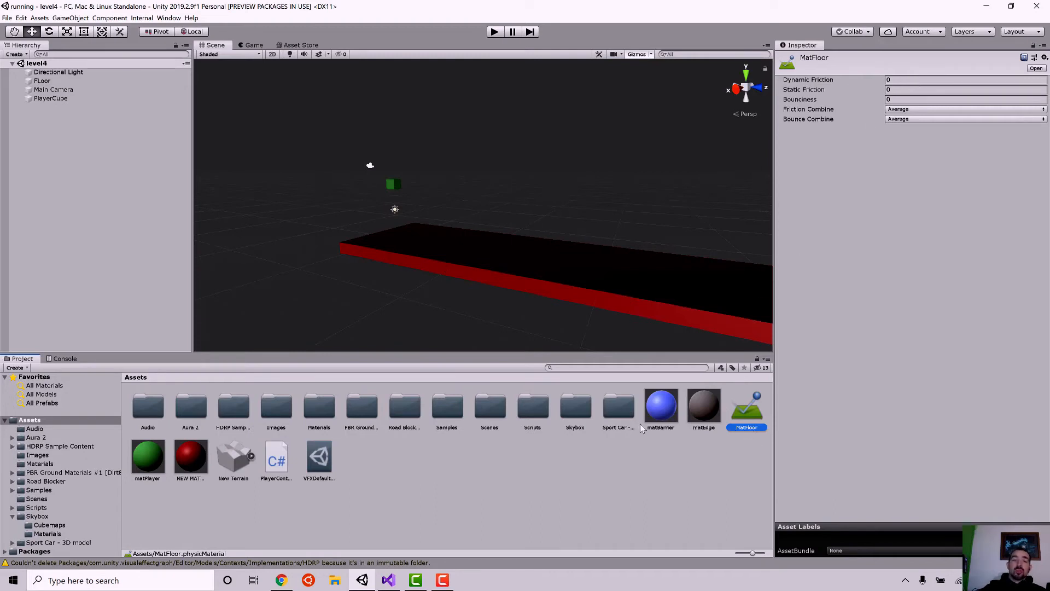
{"action": "mouse_move", "coordinate": [318, 205]}
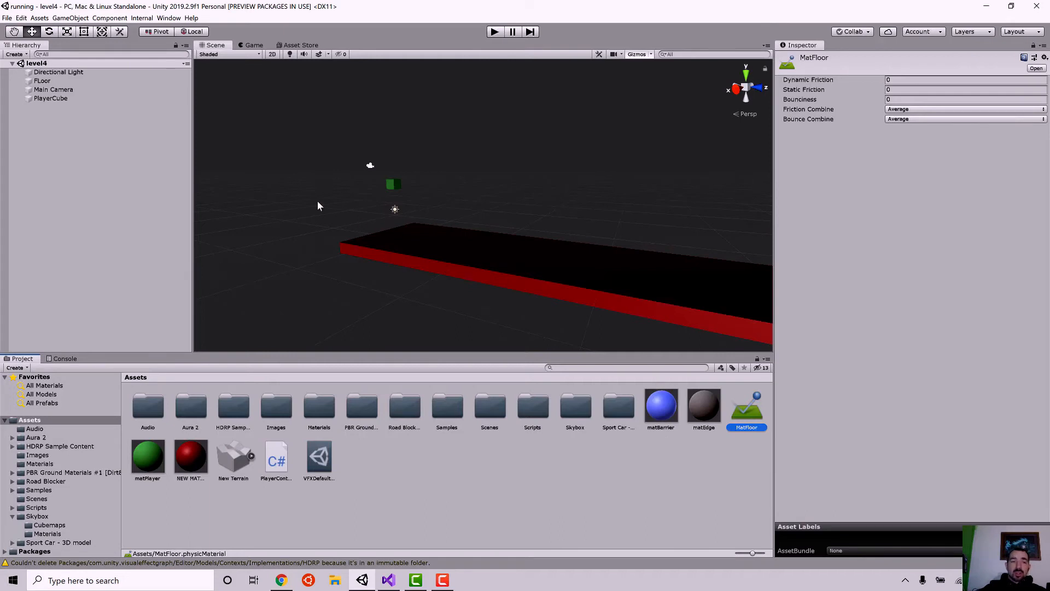
Step: Assign the MatFloor physics material to the FLoor object's Box Collider
{"action": "left_click", "coordinate": [41, 80]}
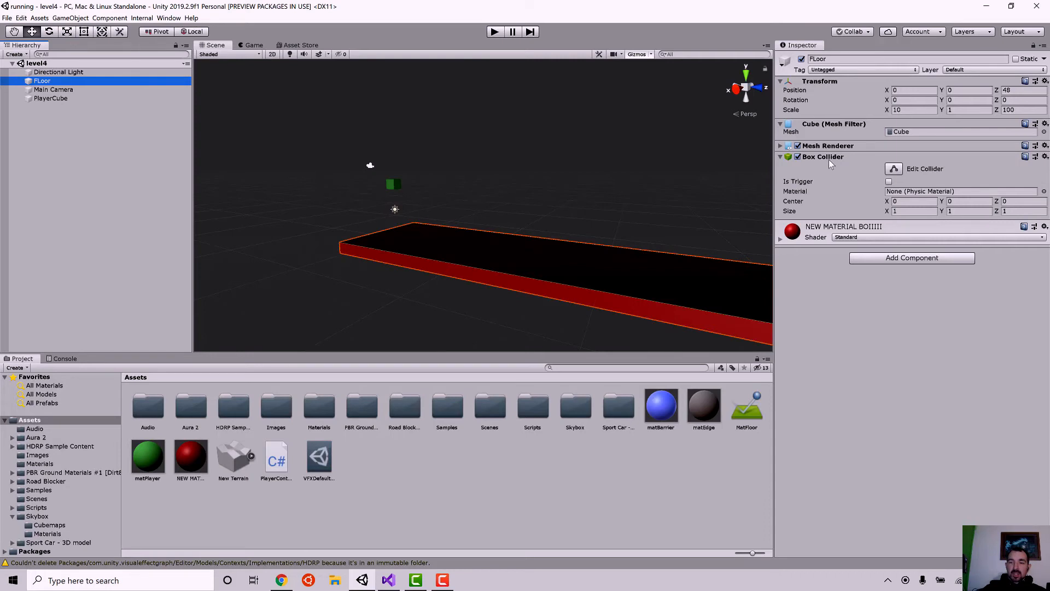
{"action": "mouse_move", "coordinate": [398, 240]}
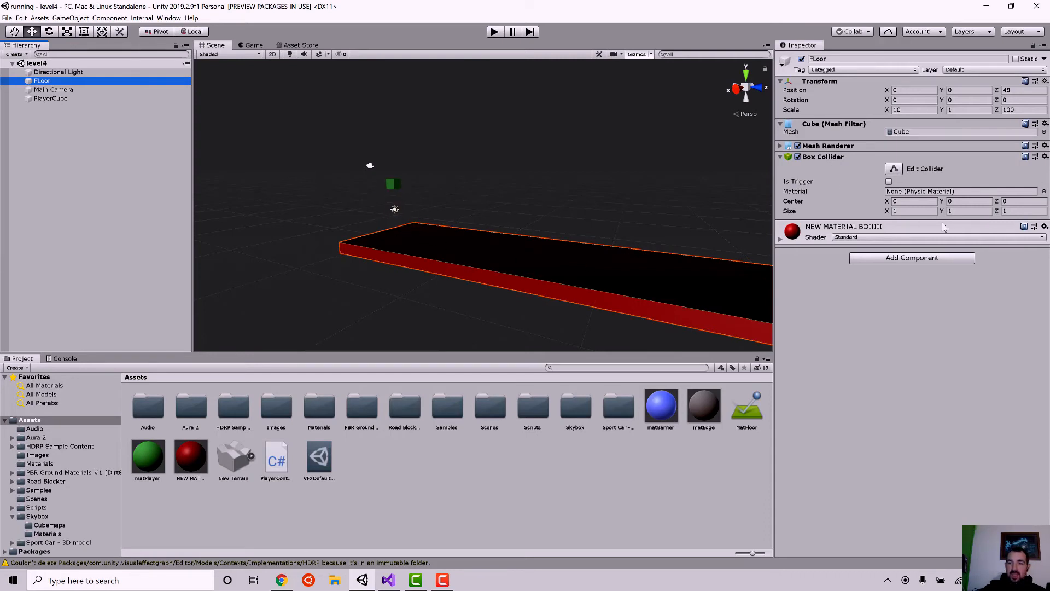
{"action": "mouse_move", "coordinate": [804, 195]}
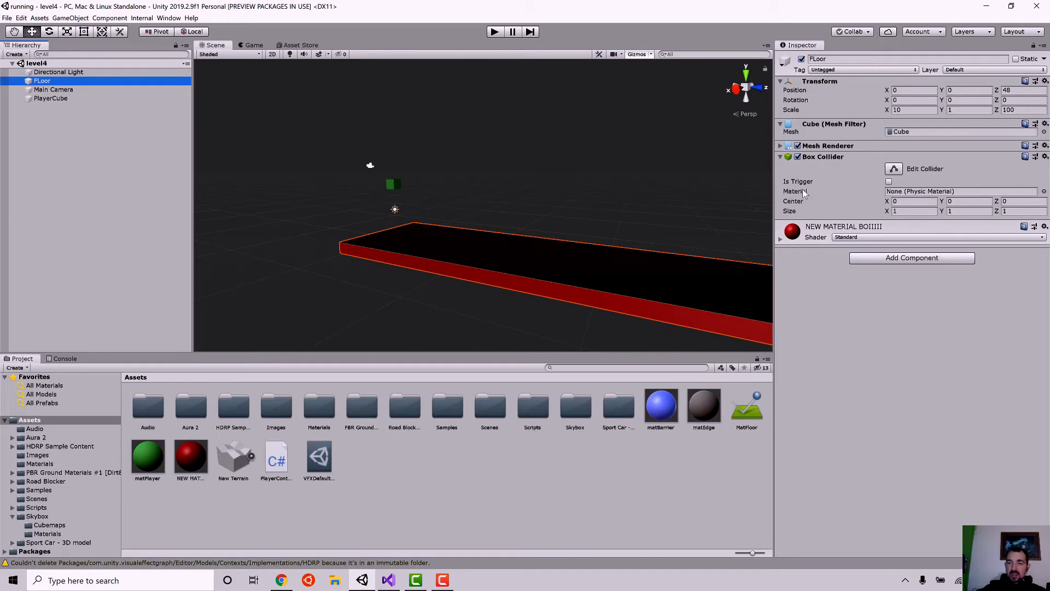
{"action": "mouse_move", "coordinate": [1041, 194]}
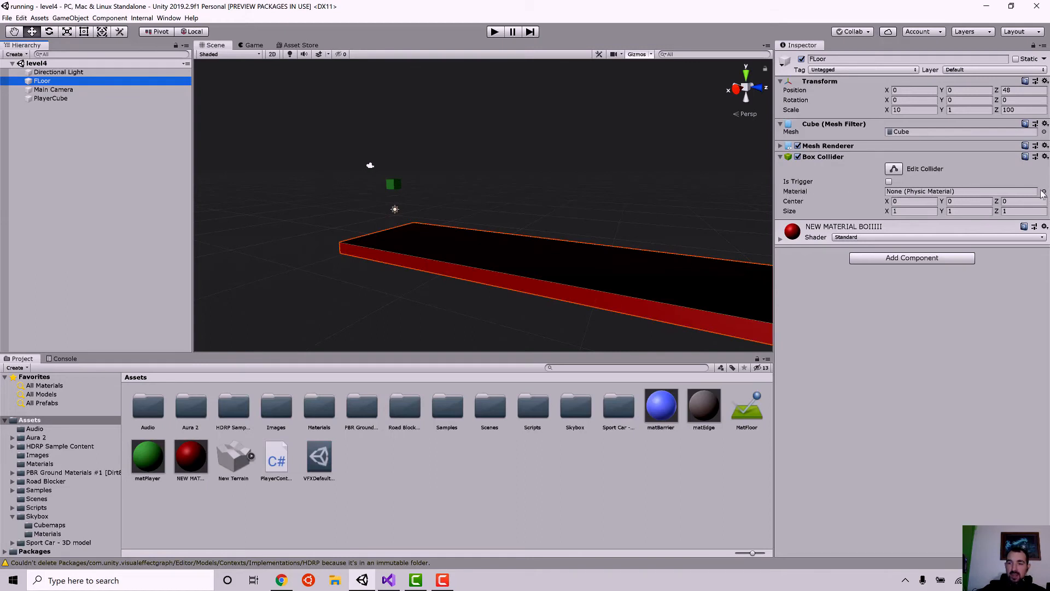
{"action": "left_click", "coordinate": [1041, 191]}
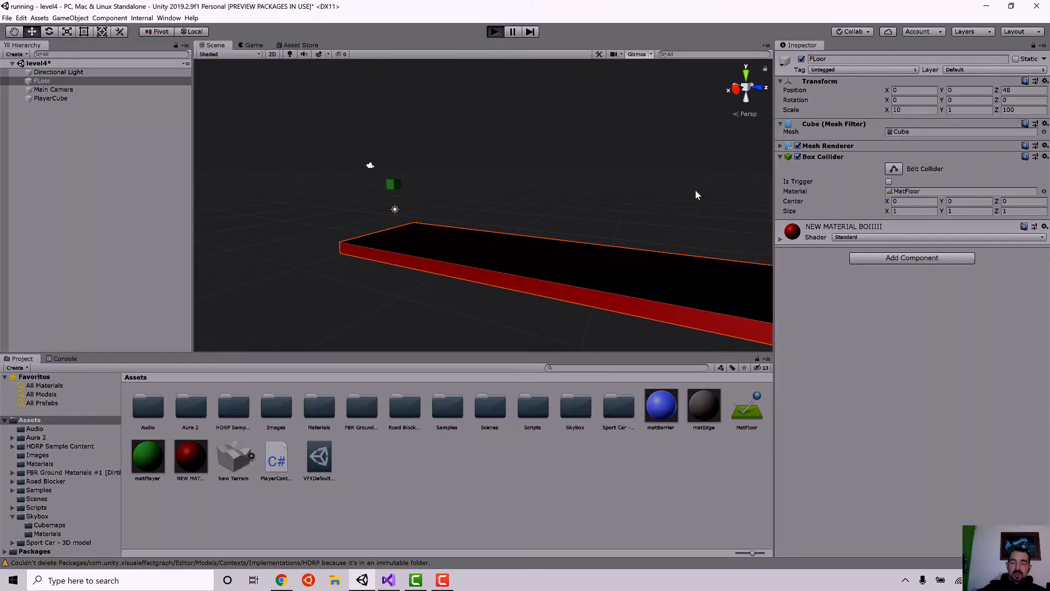
{"action": "left_click", "coordinate": [493, 32]}
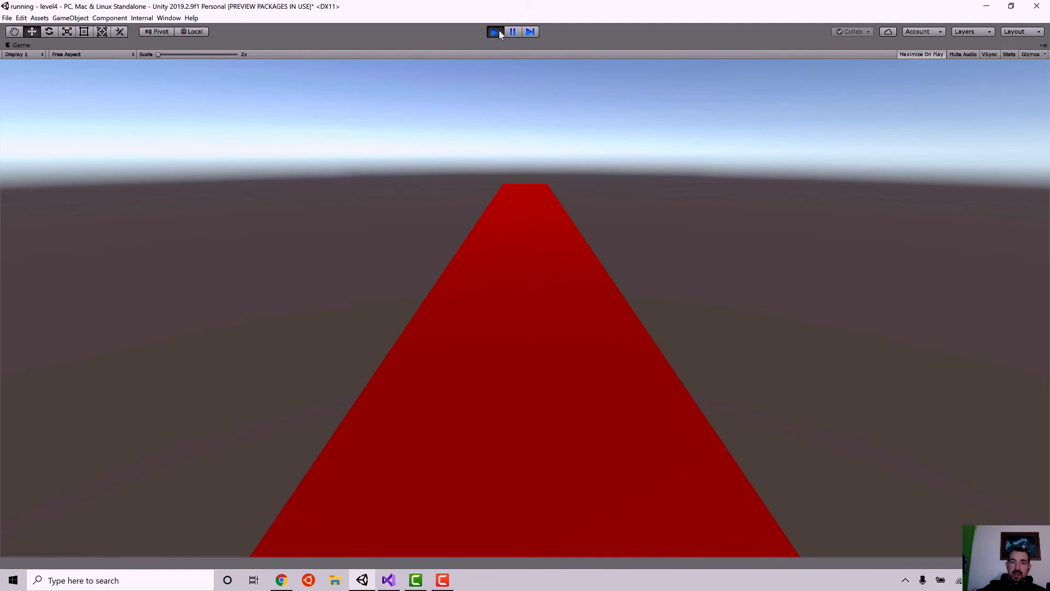
{"action": "left_click", "coordinate": [494, 31]}
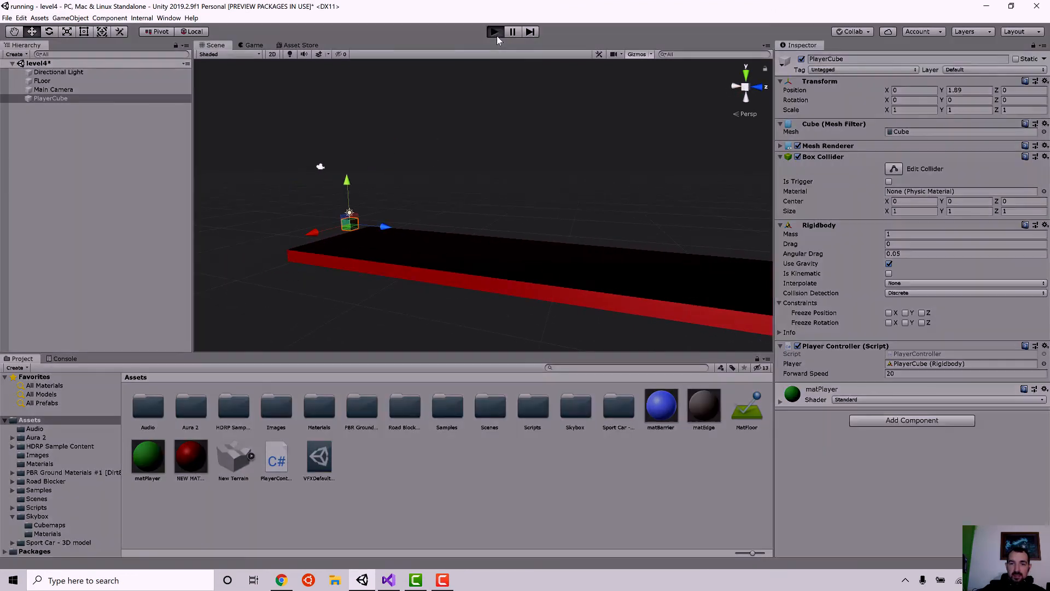
Step: Enter Play mode to try the player sliding on the frictionless red floor
{"action": "left_click", "coordinate": [494, 31]}
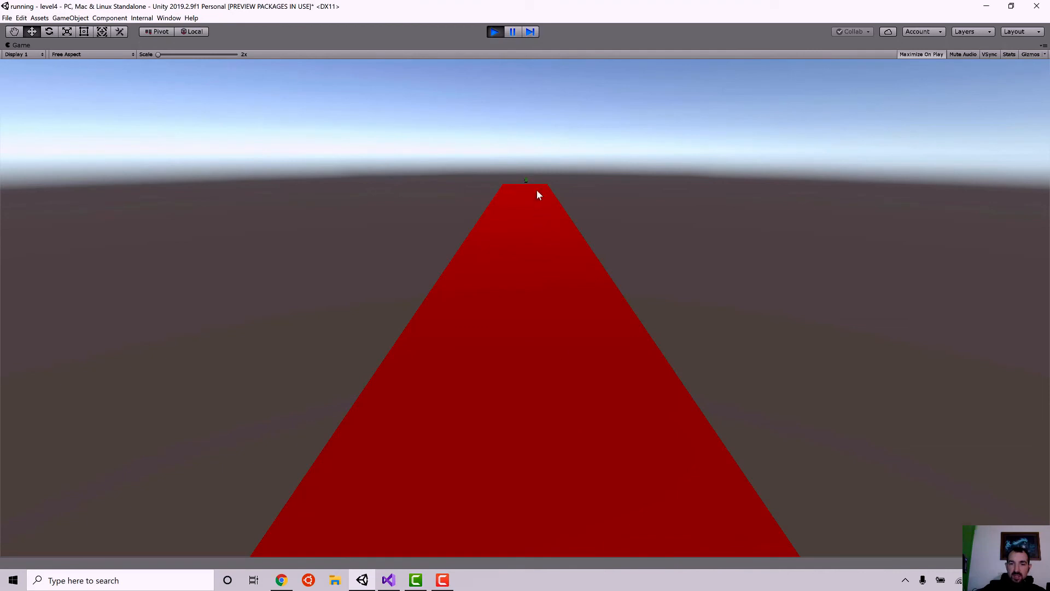
{"action": "mouse_move", "coordinate": [566, 529]}
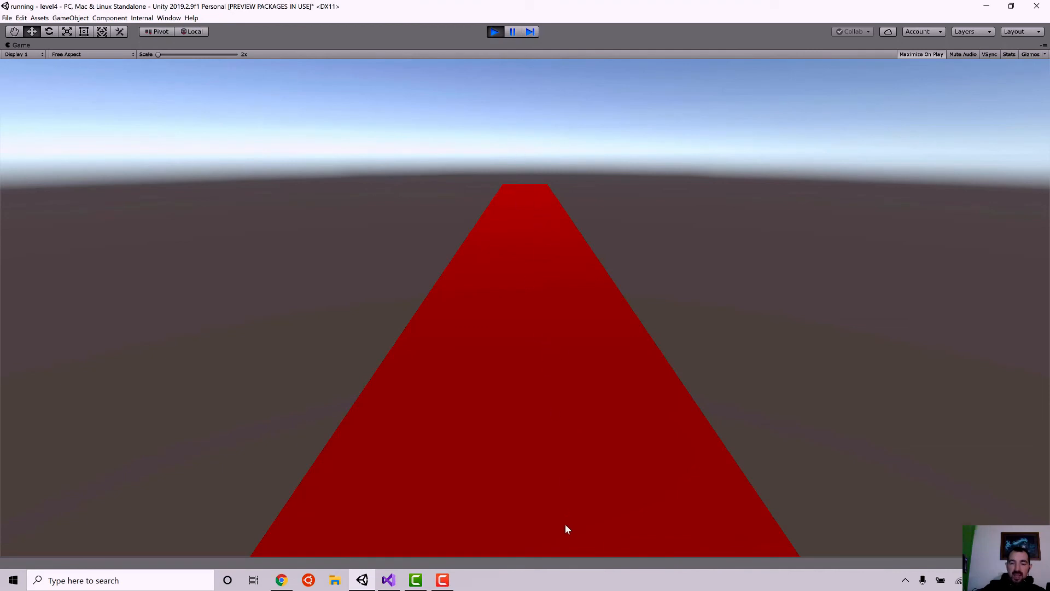
{"action": "mouse_move", "coordinate": [583, 405]}
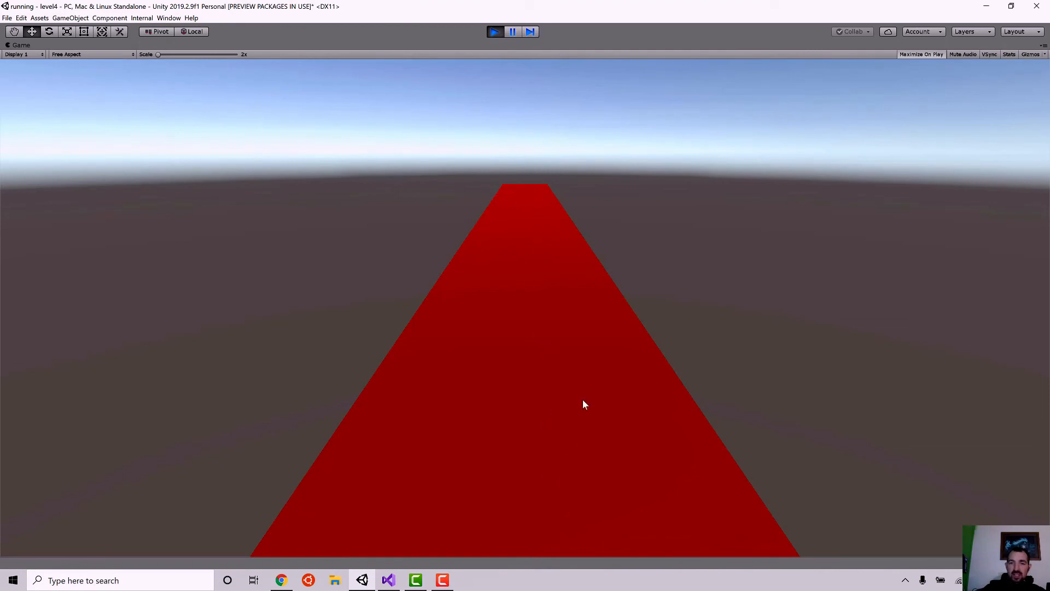
{"action": "mouse_move", "coordinate": [397, 320]}
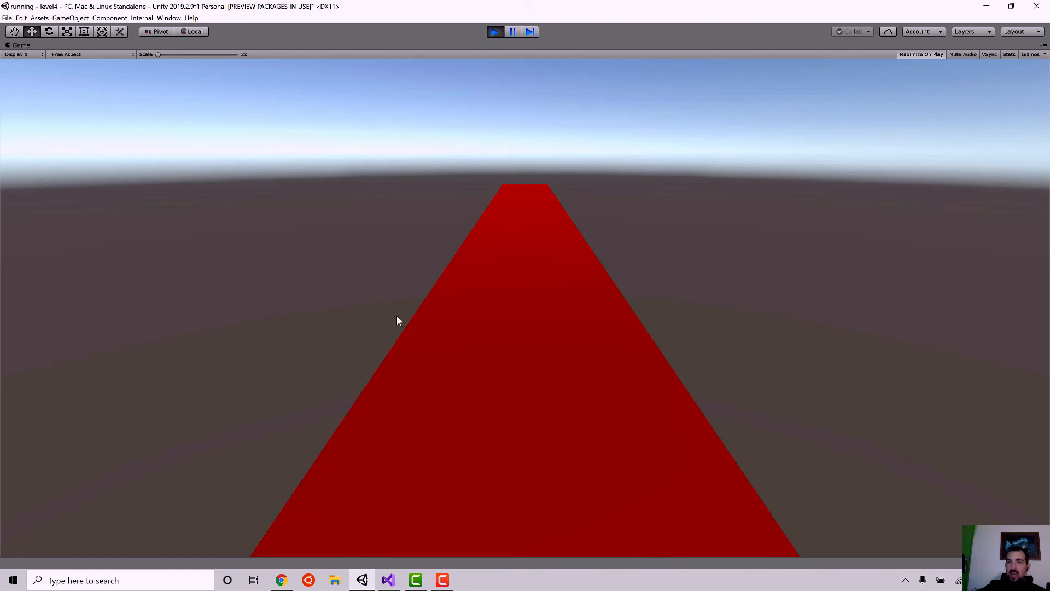
{"action": "mouse_move", "coordinate": [600, 473]}
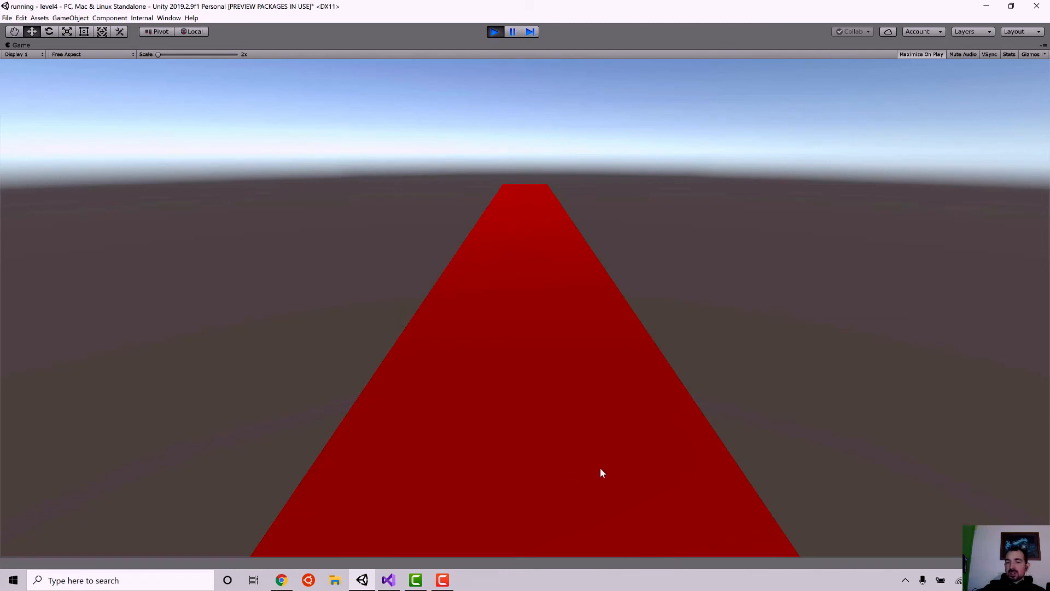
{"action": "mouse_move", "coordinate": [561, 145]}
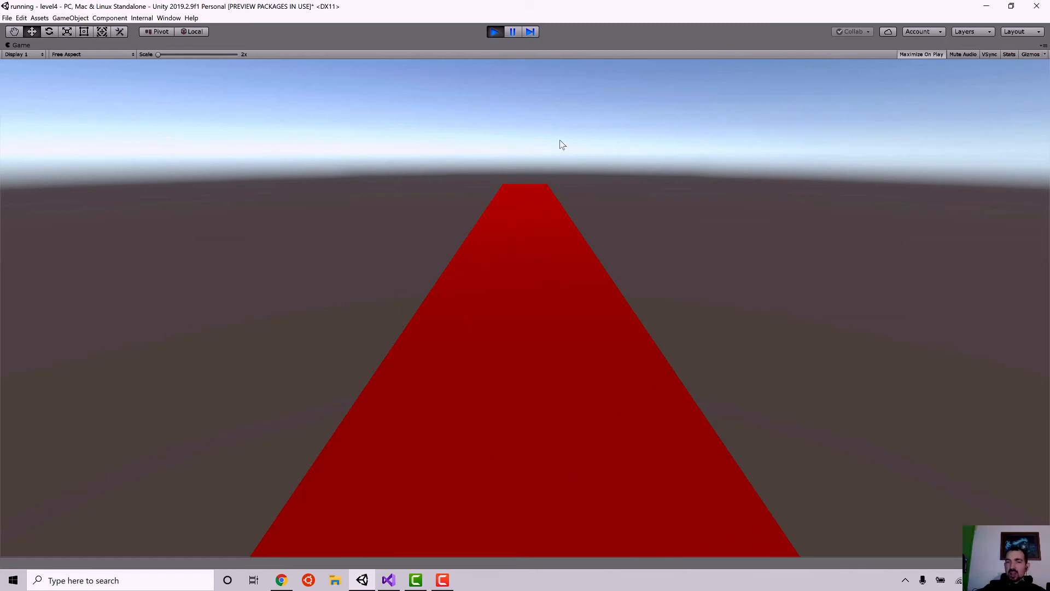
{"action": "mouse_move", "coordinate": [540, 190]}
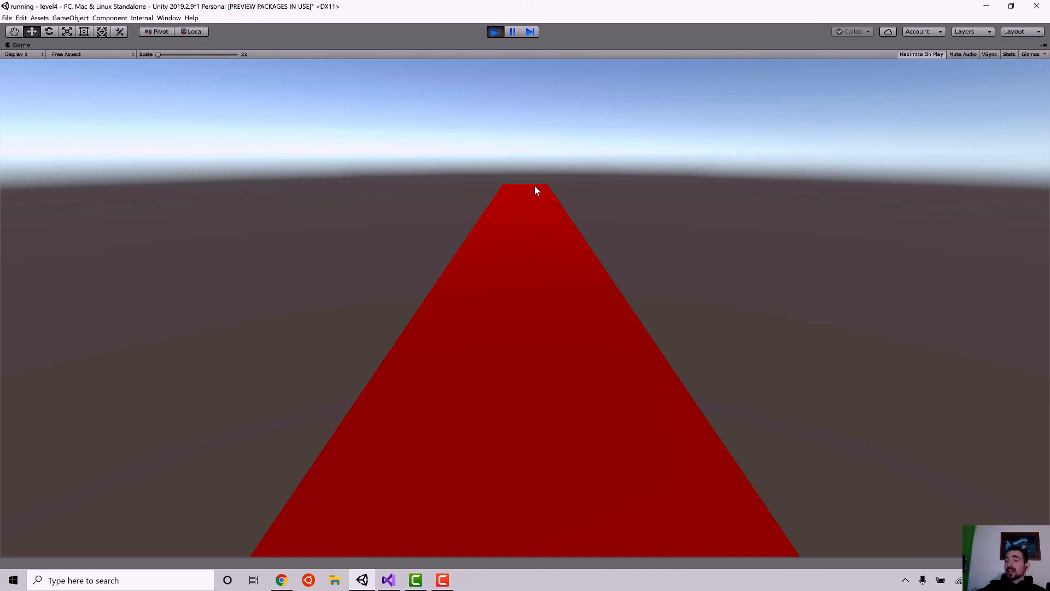
{"action": "mouse_move", "coordinate": [474, 232]}
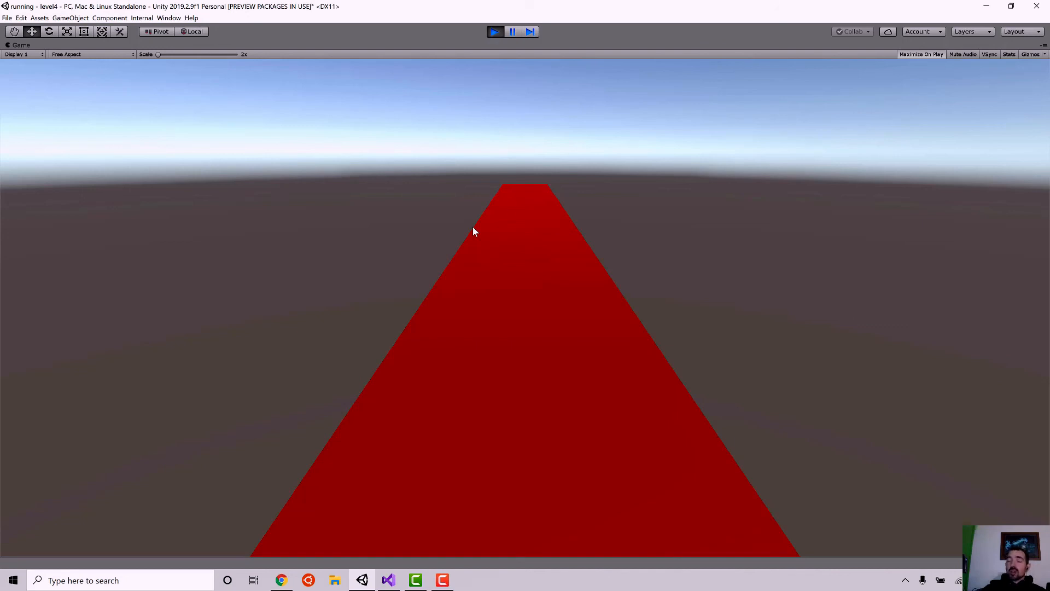
{"action": "mouse_move", "coordinate": [469, 235]}
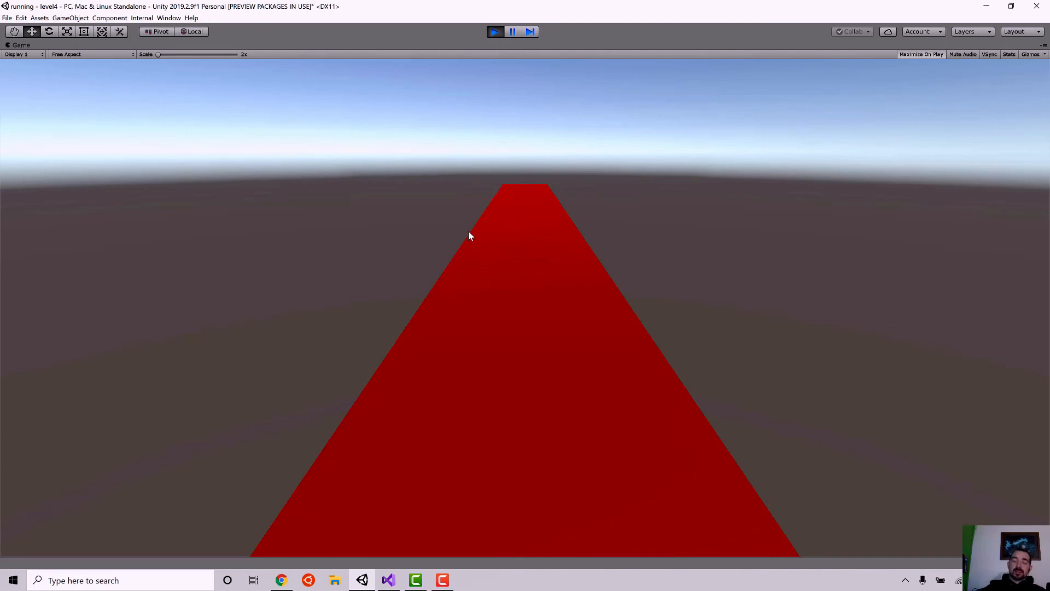
{"action": "mouse_move", "coordinate": [477, 224]}
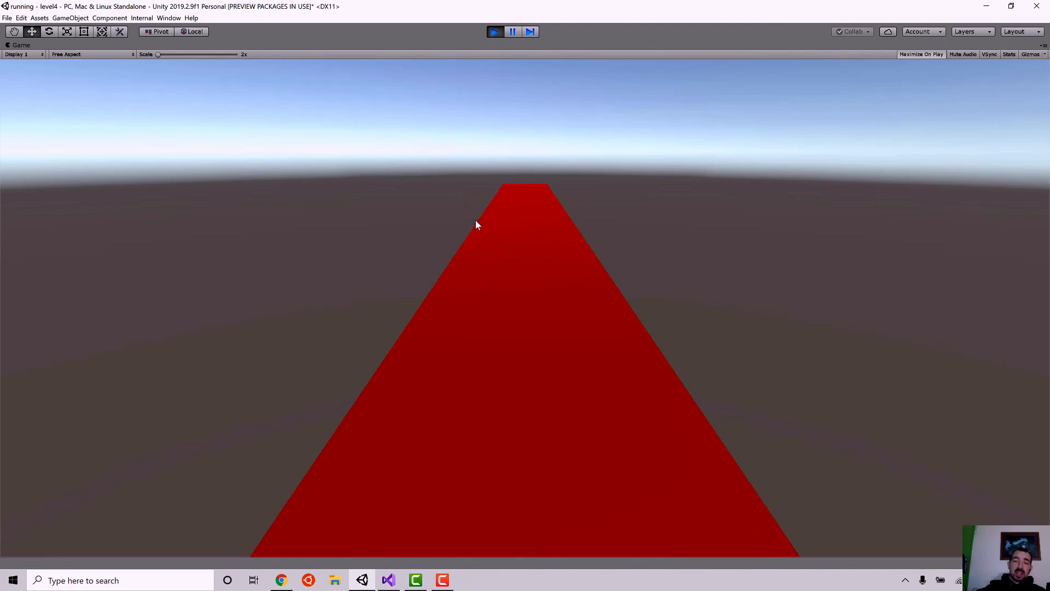
{"action": "mouse_move", "coordinate": [548, 313]}
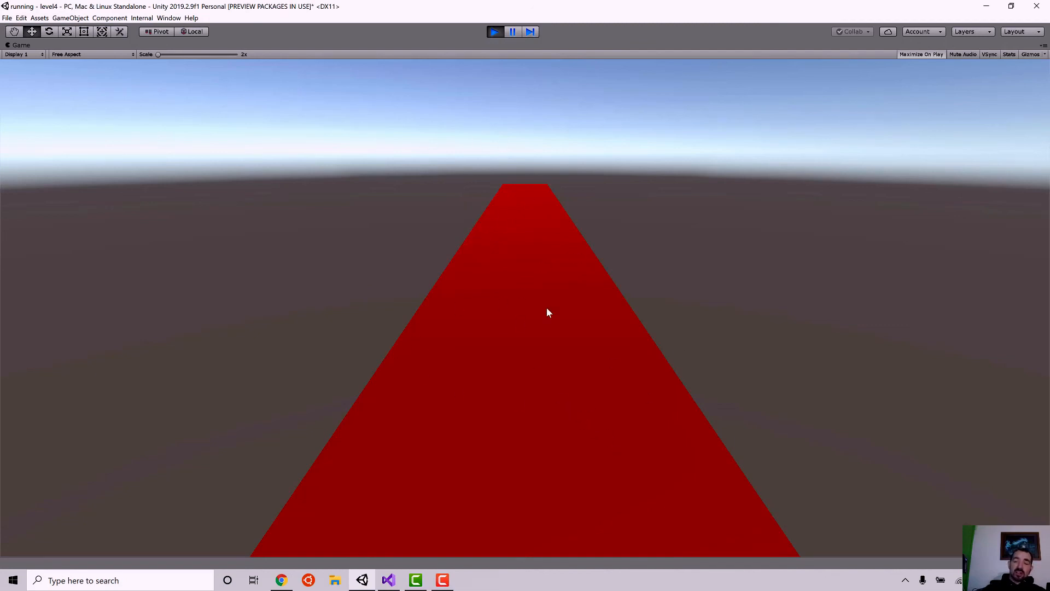
{"action": "mouse_move", "coordinate": [574, 142]}
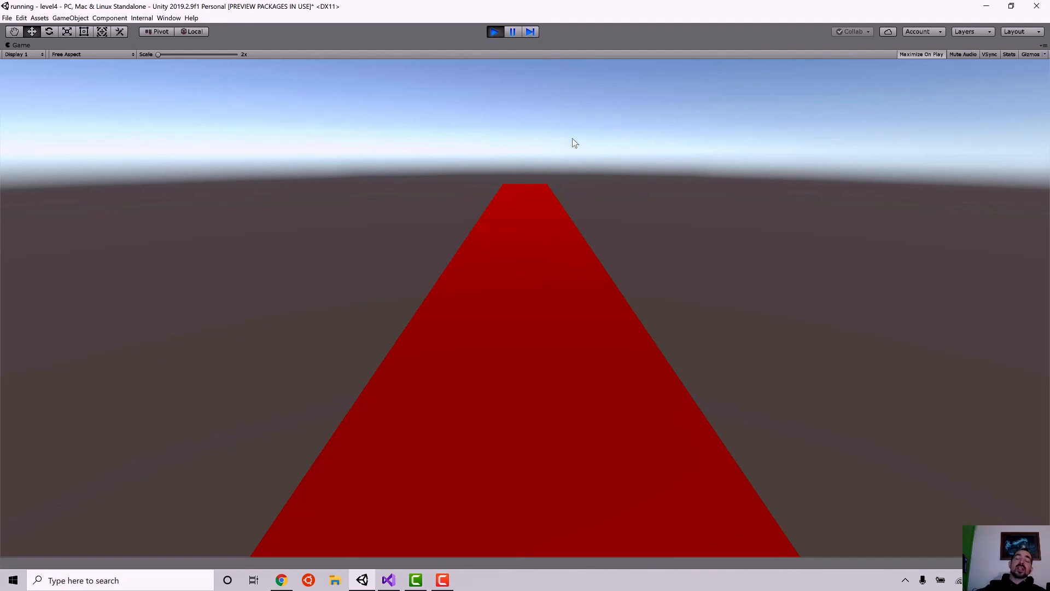